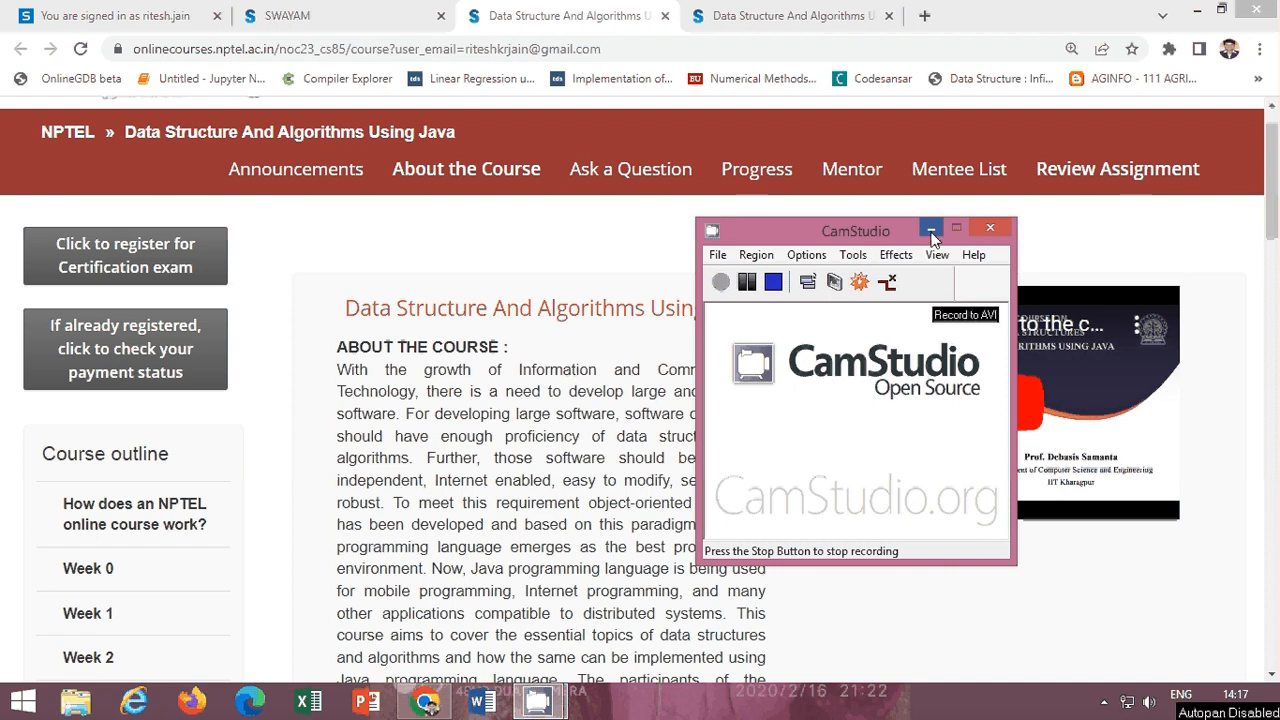
Switch to the Week 4 Assignment 4 browser tab and scroll to question 1's options, answer d (100) chosen.
left_click(931, 227)
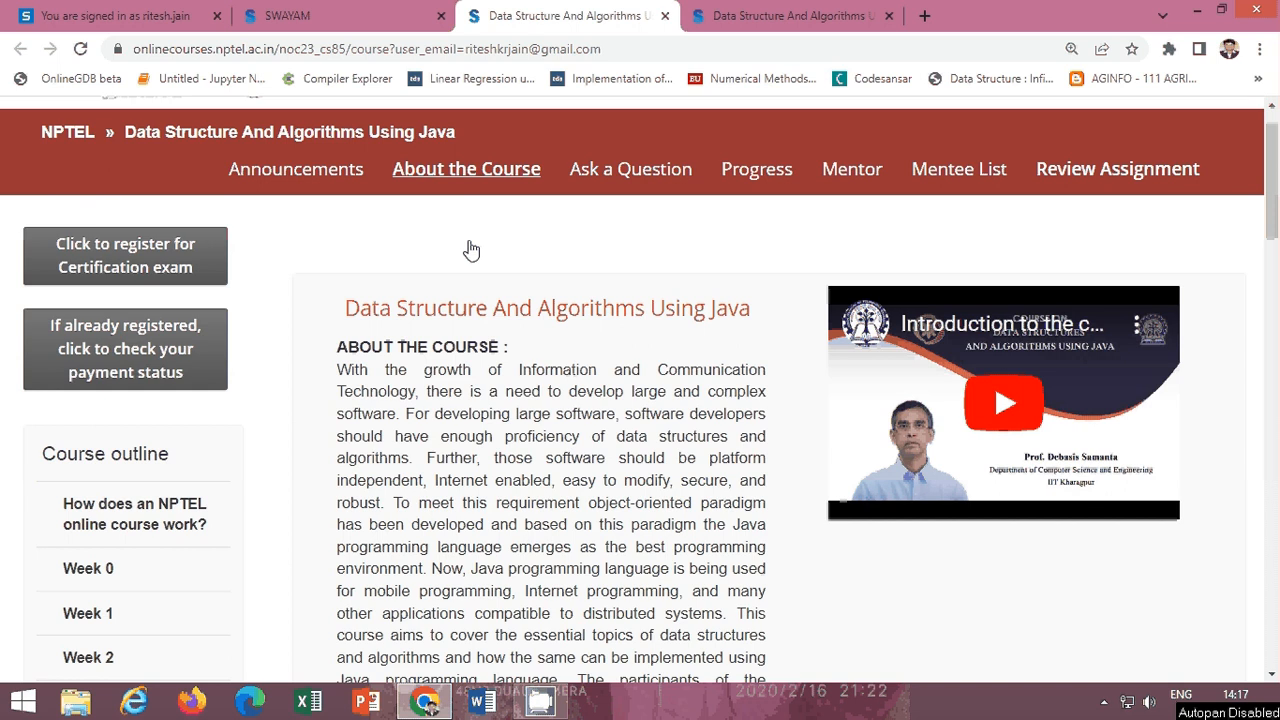
scroll("down", 3)
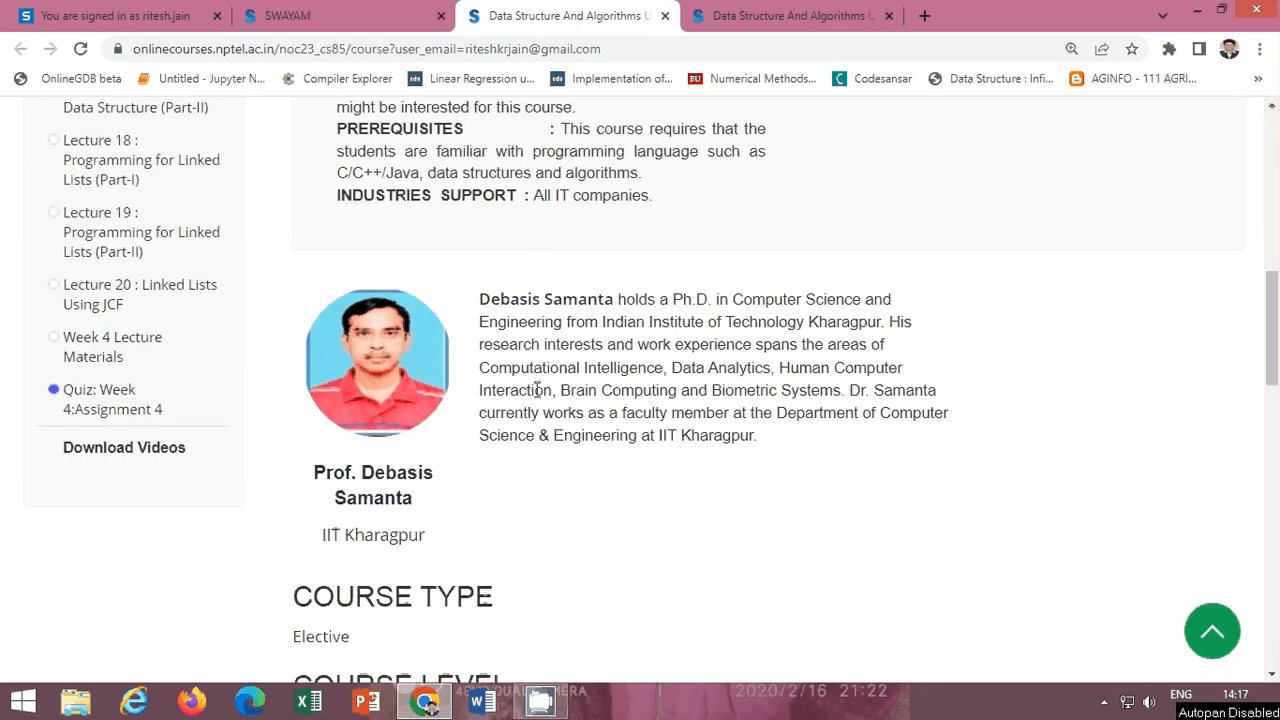
scroll("up", 3)
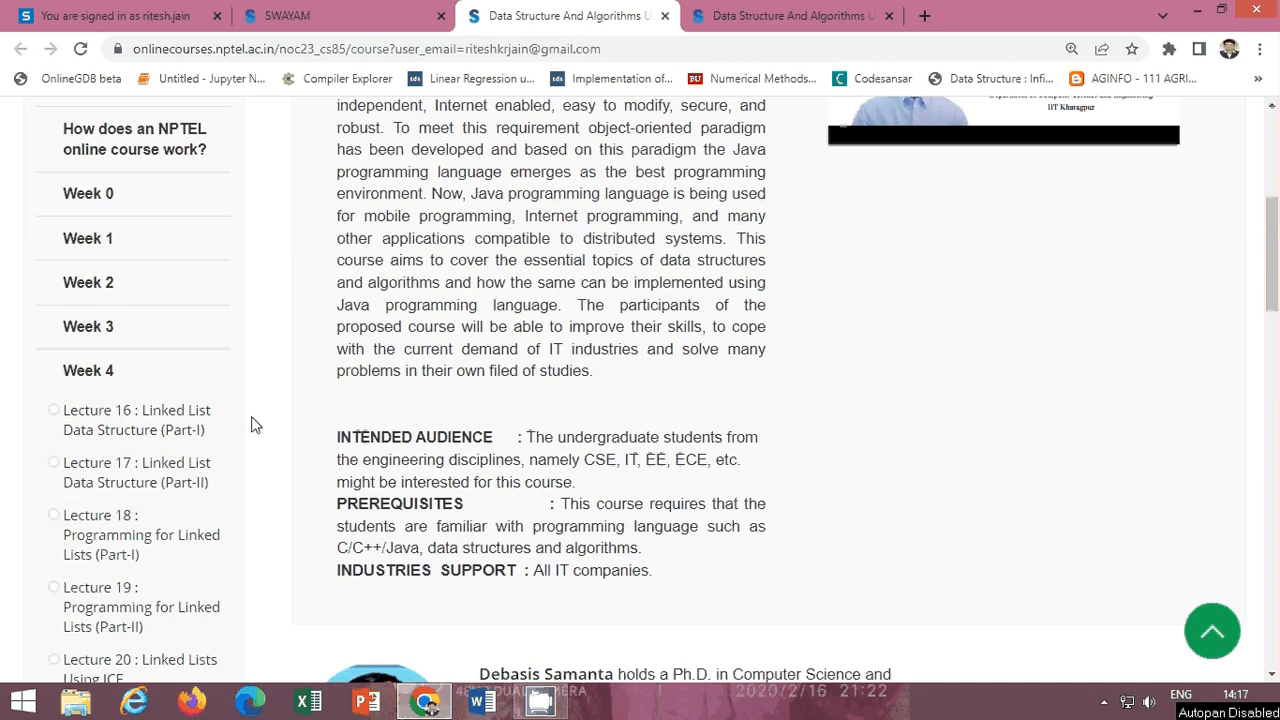
scroll("down", 3)
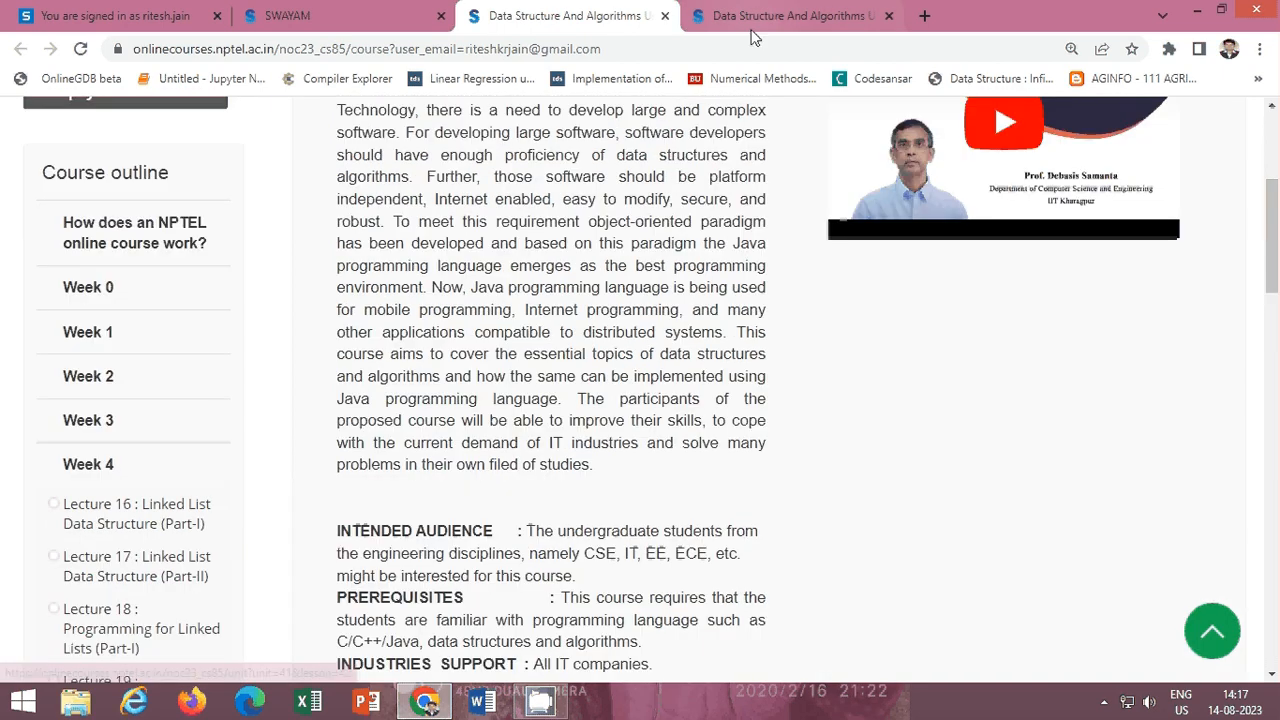
left_click(800, 16)
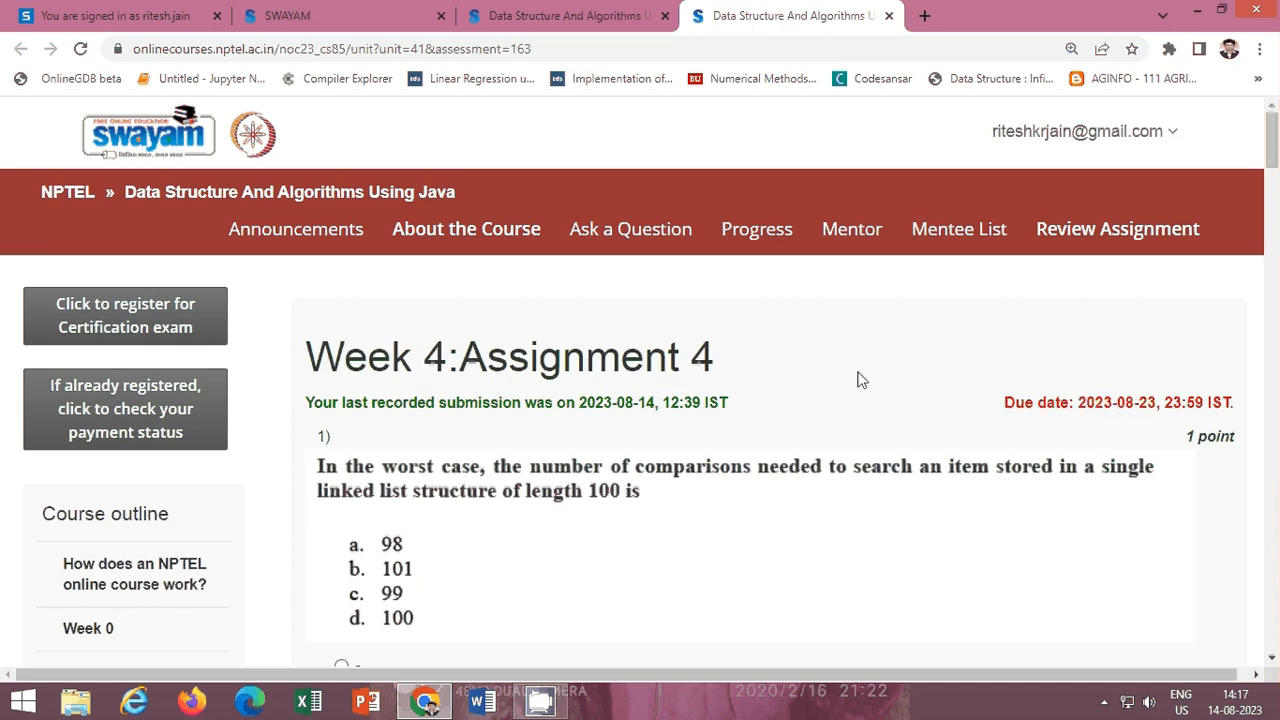
mouse_move(756, 367)
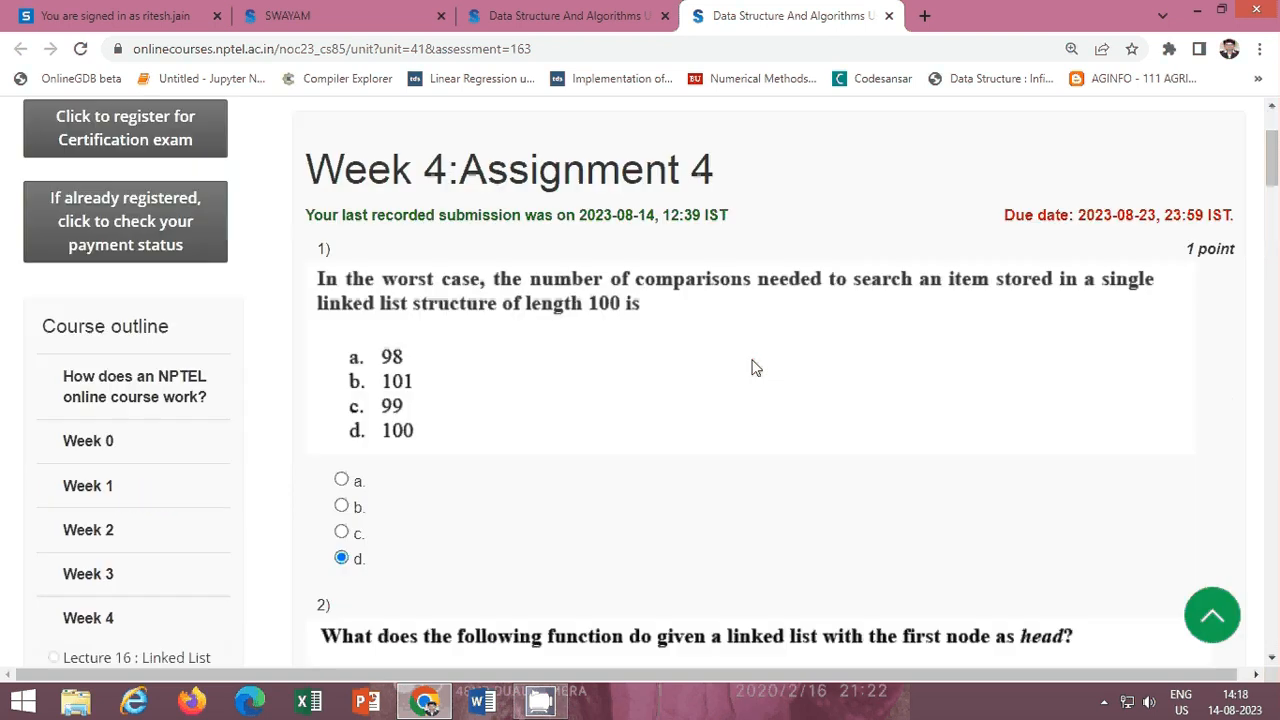
scroll("down", 3)
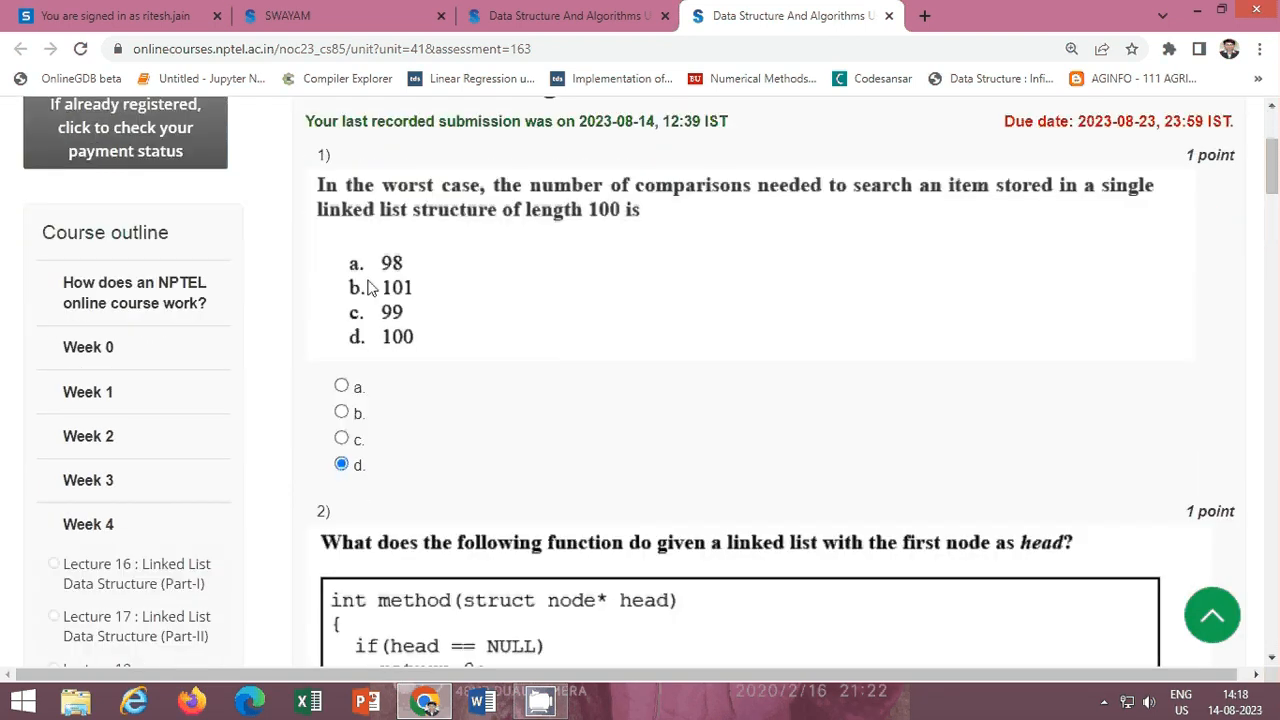
mouse_move(770, 220)
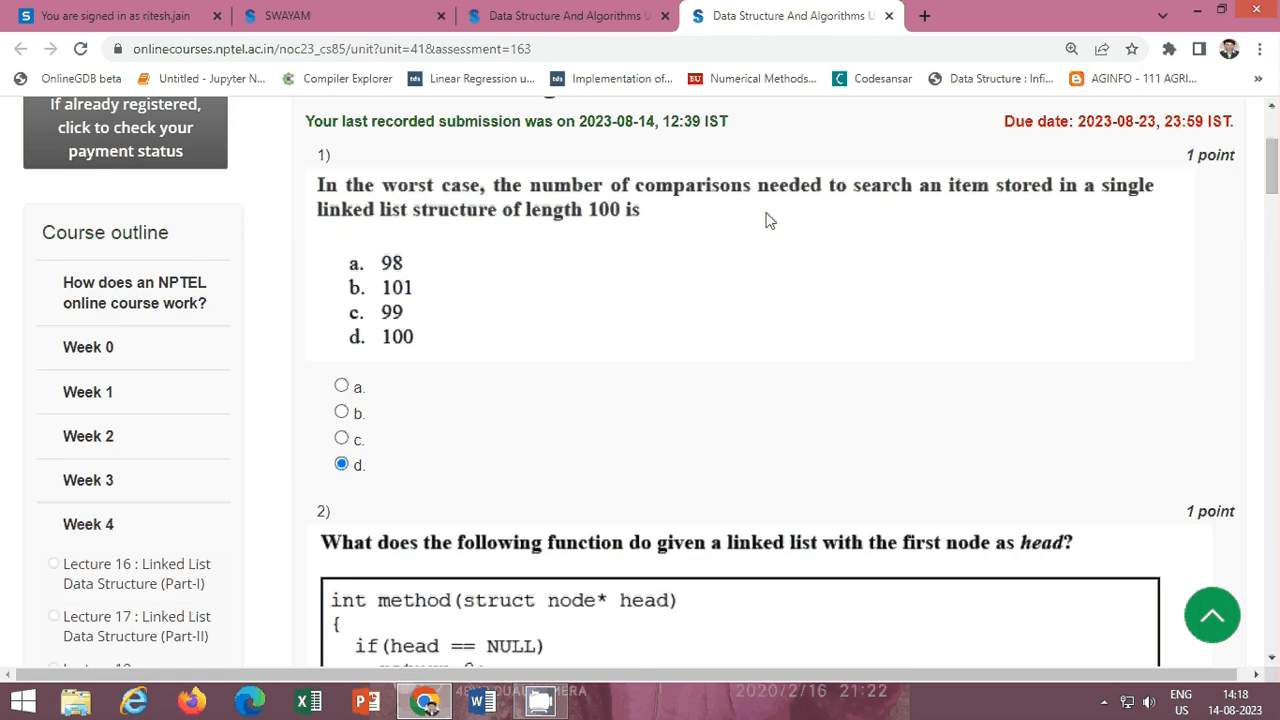
mouse_move(909, 206)
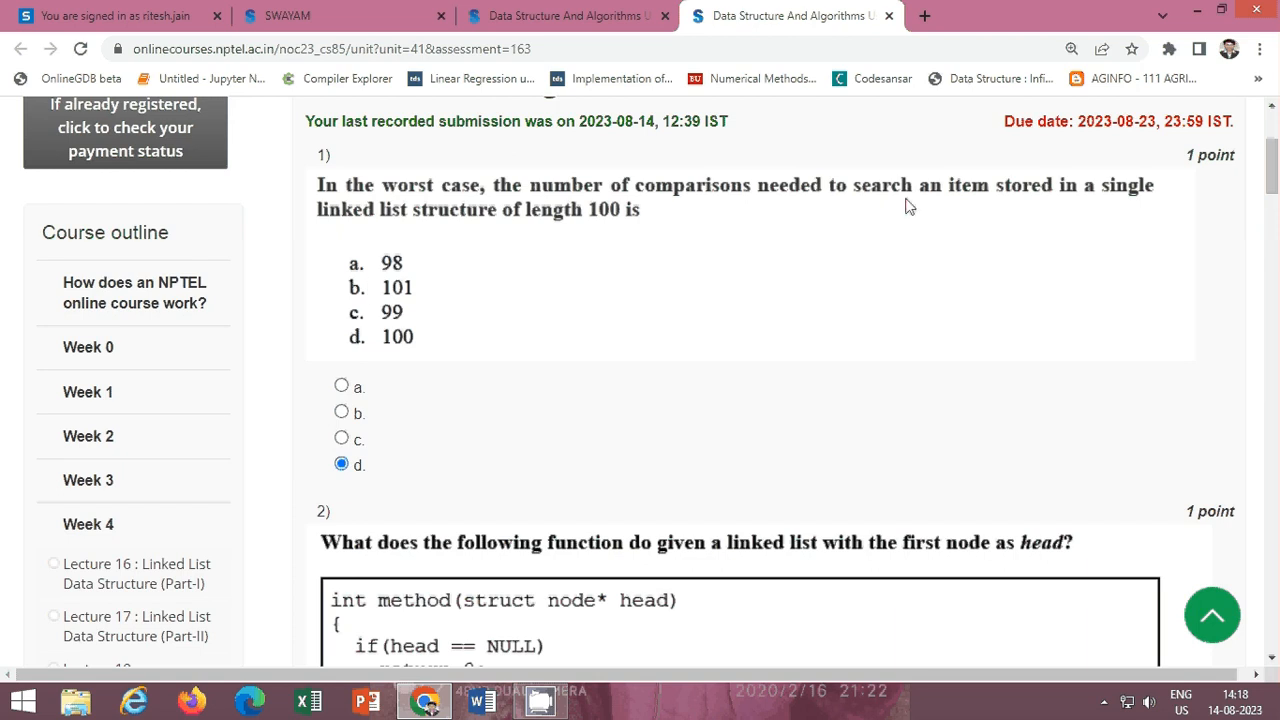
mouse_move(585, 216)
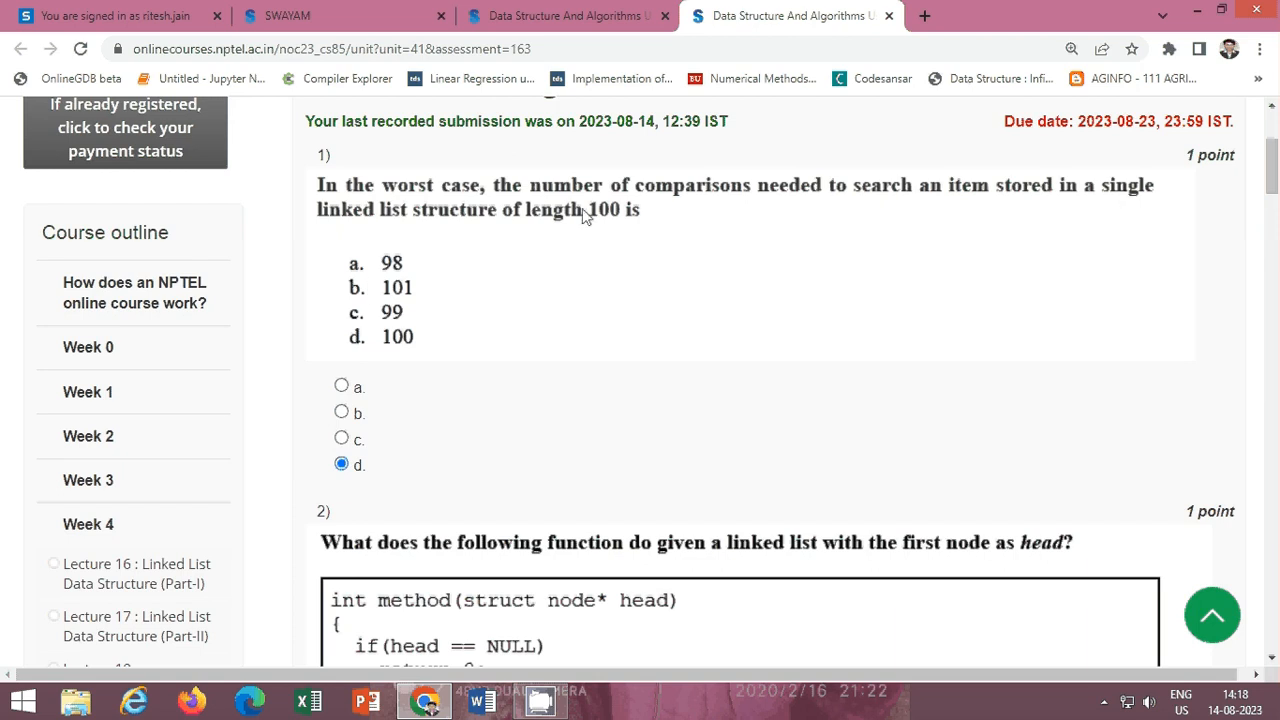
mouse_move(641, 224)
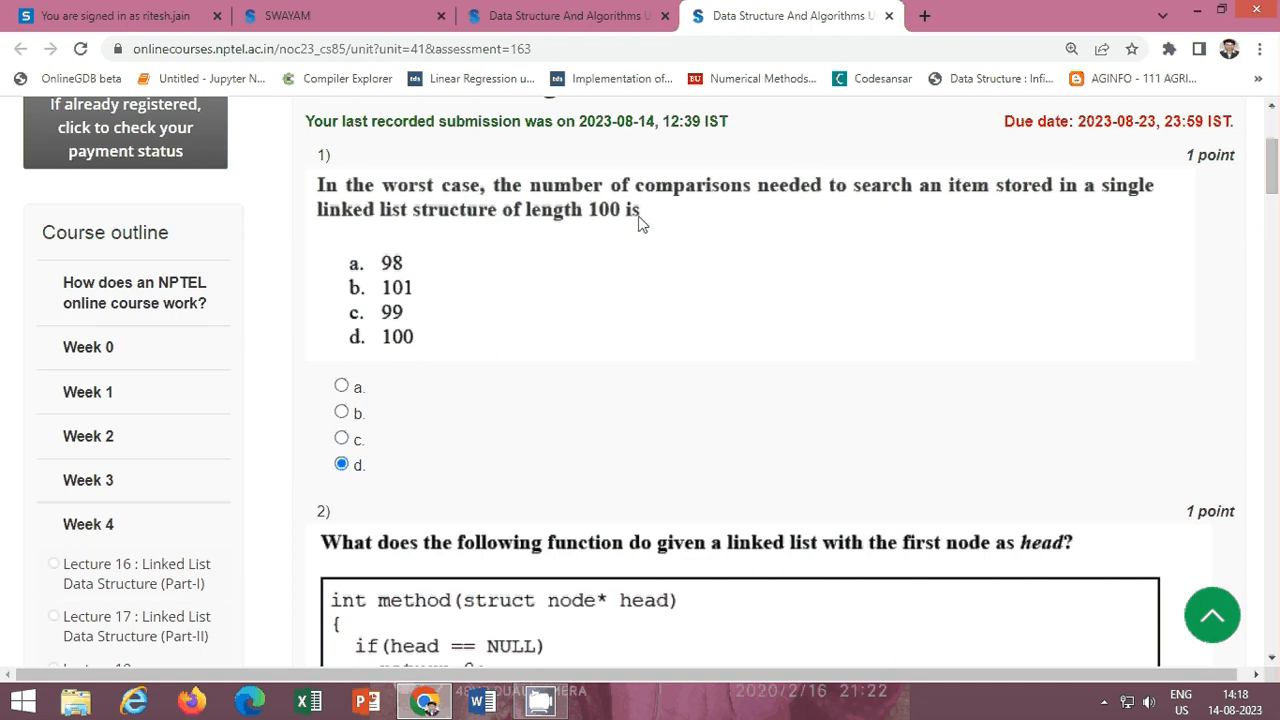
mouse_move(369, 490)
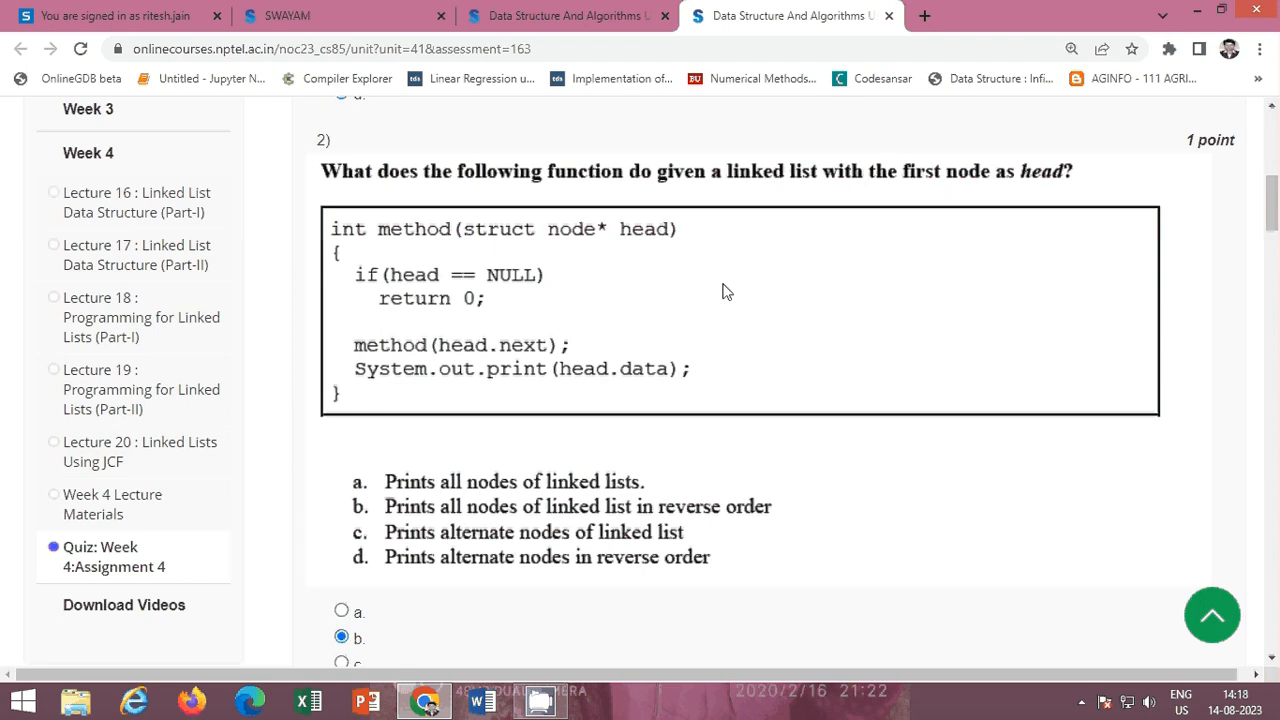
mouse_move(368, 313)
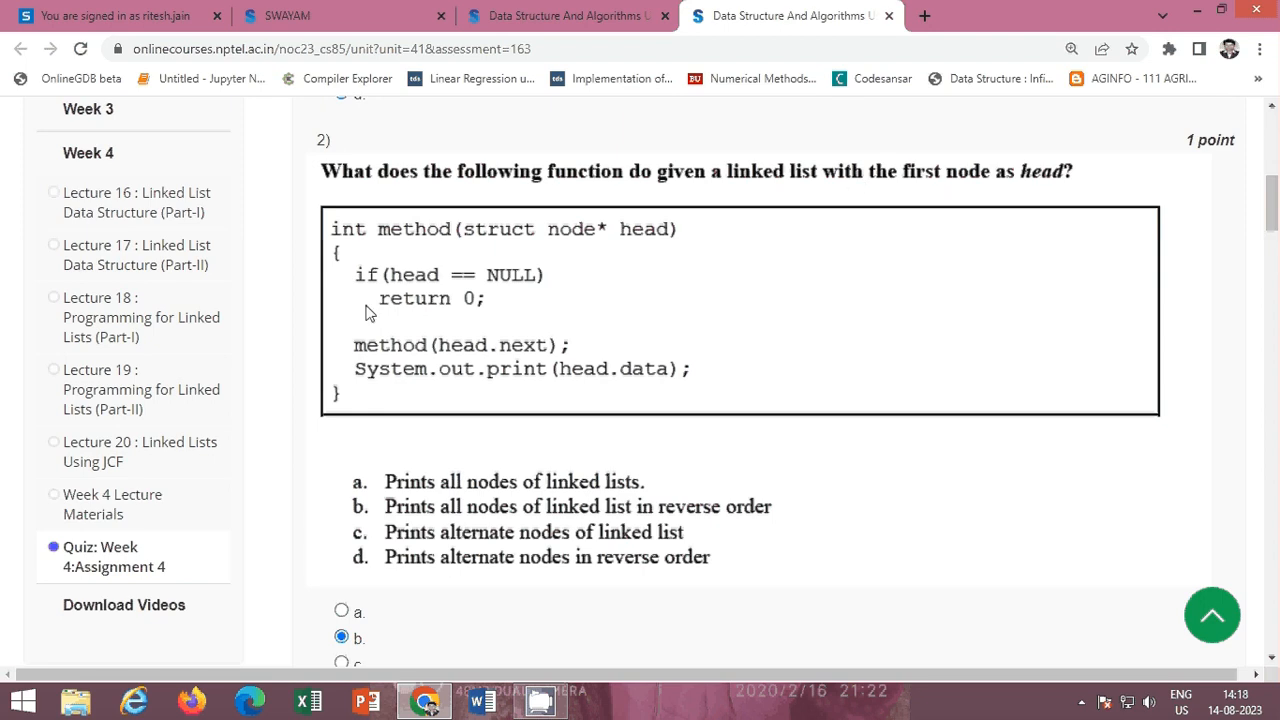
scroll("down", 3)
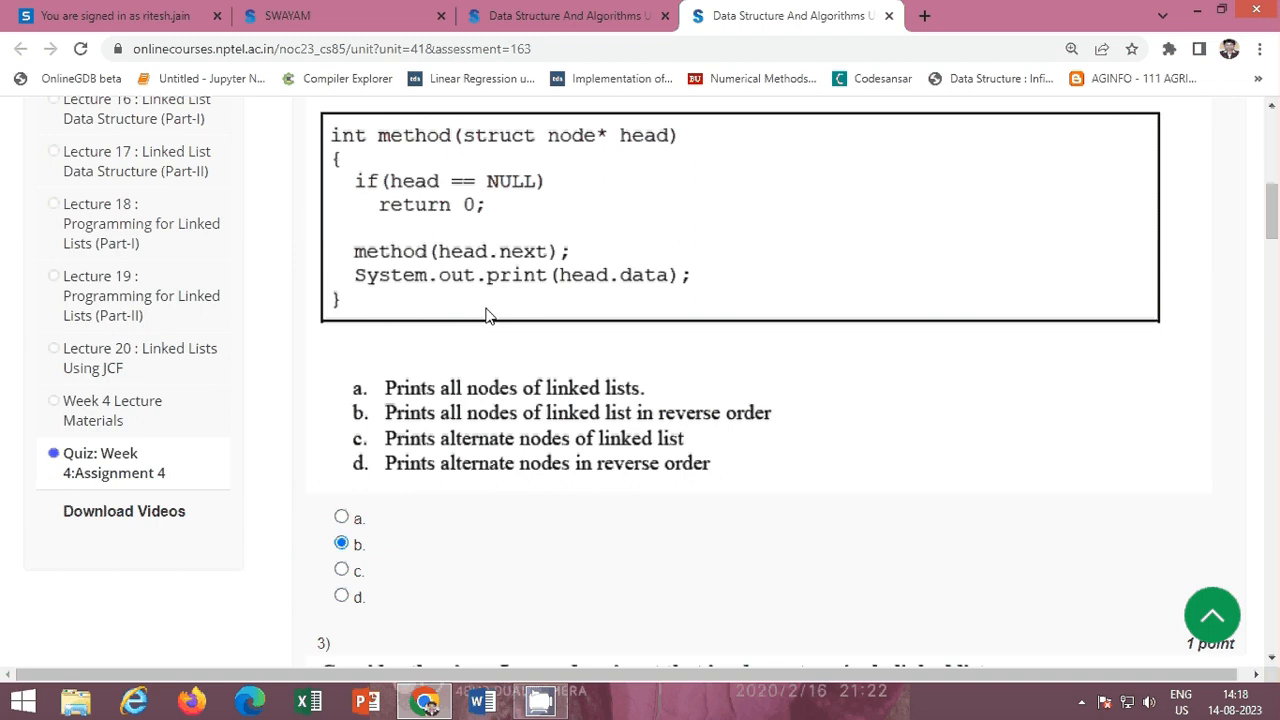
mouse_move(470, 418)
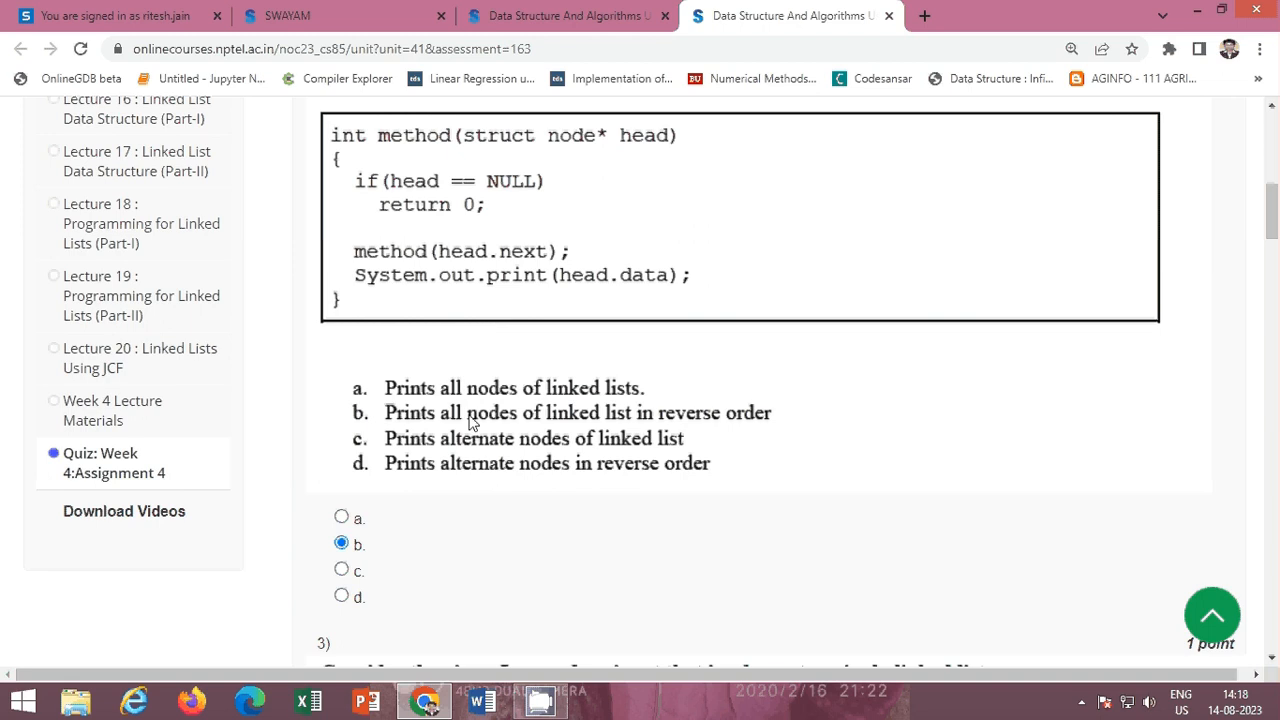
mouse_move(680, 430)
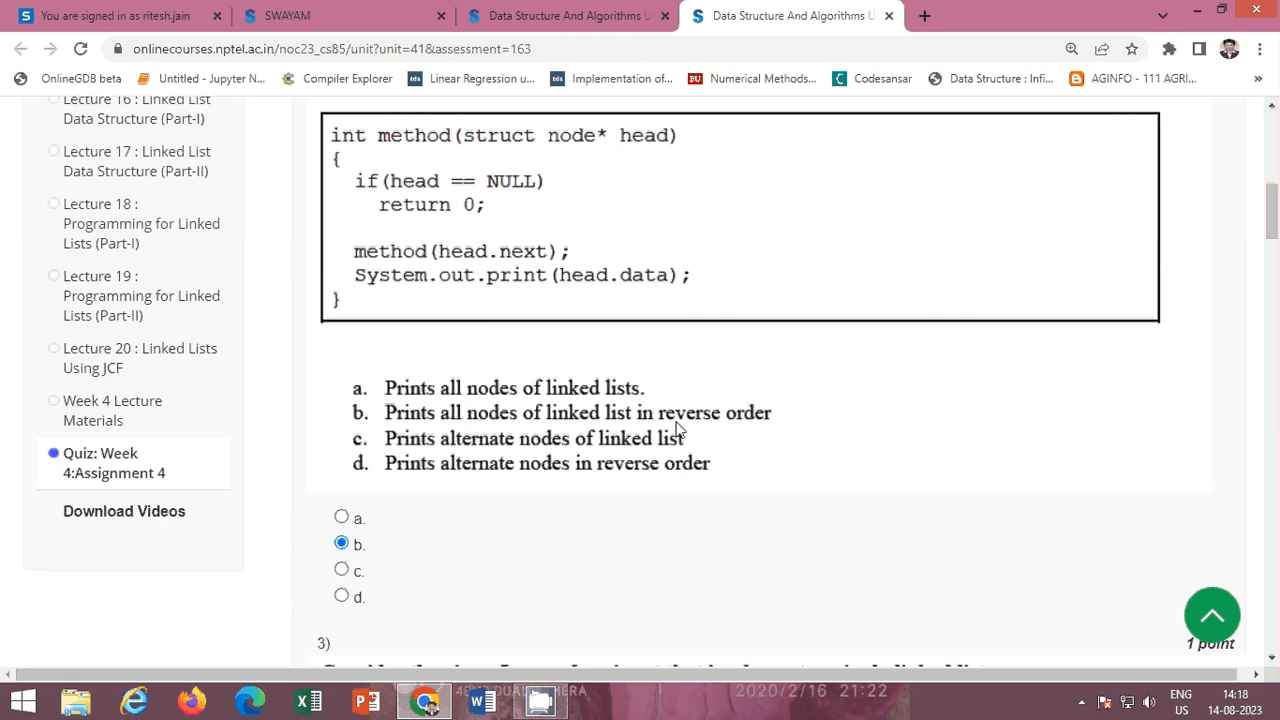
mouse_move(774, 434)
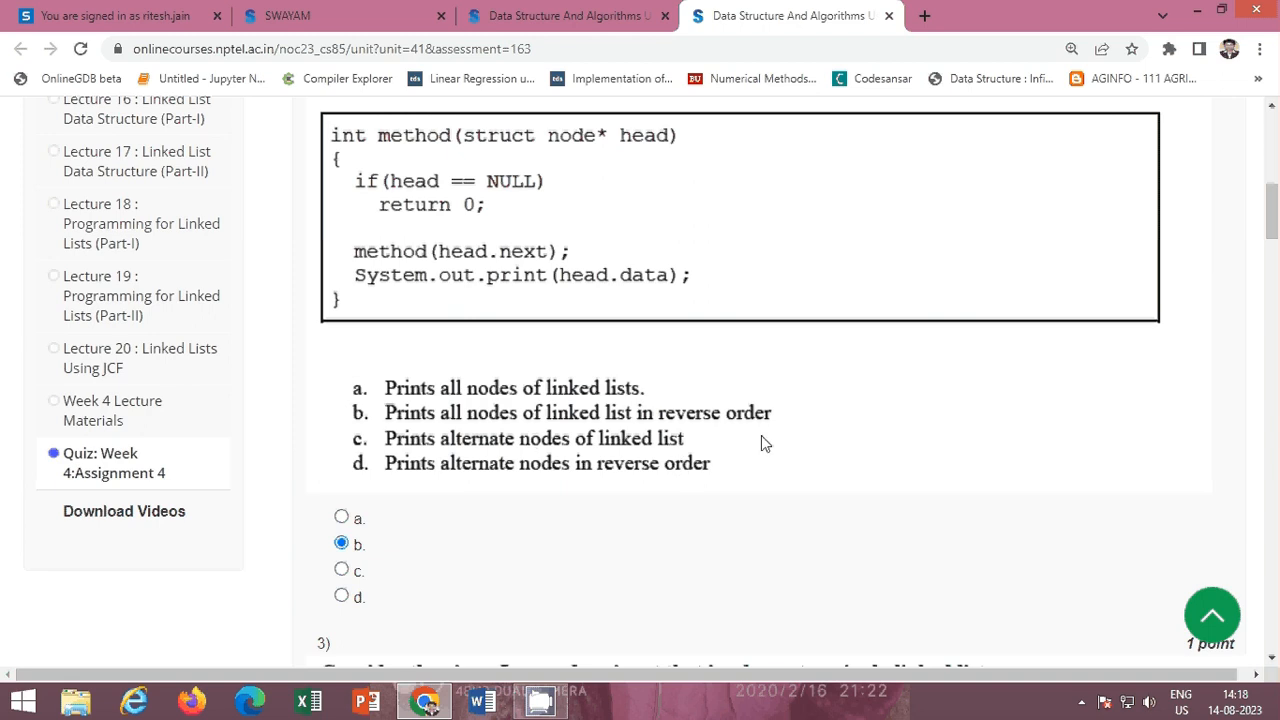
scroll("down", 3)
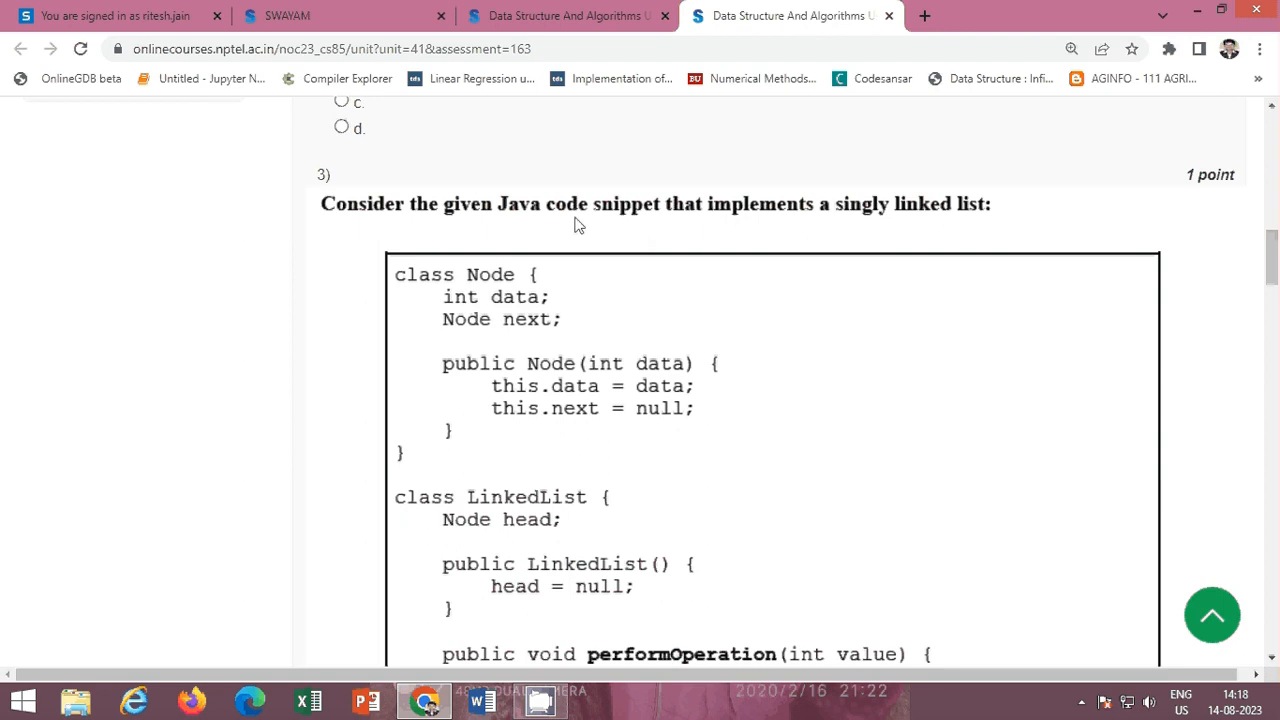
mouse_move(867, 229)
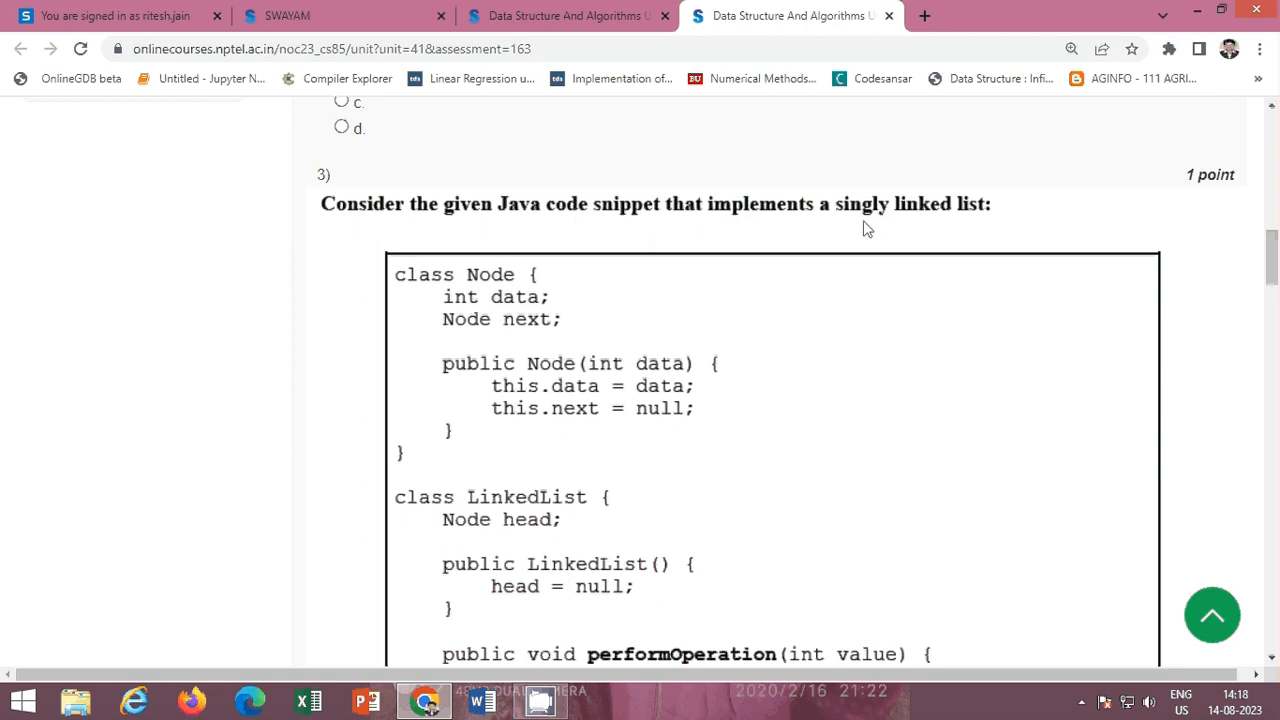
Scroll through question 3's performOperation code toward its answer choices.
scroll("down", 3)
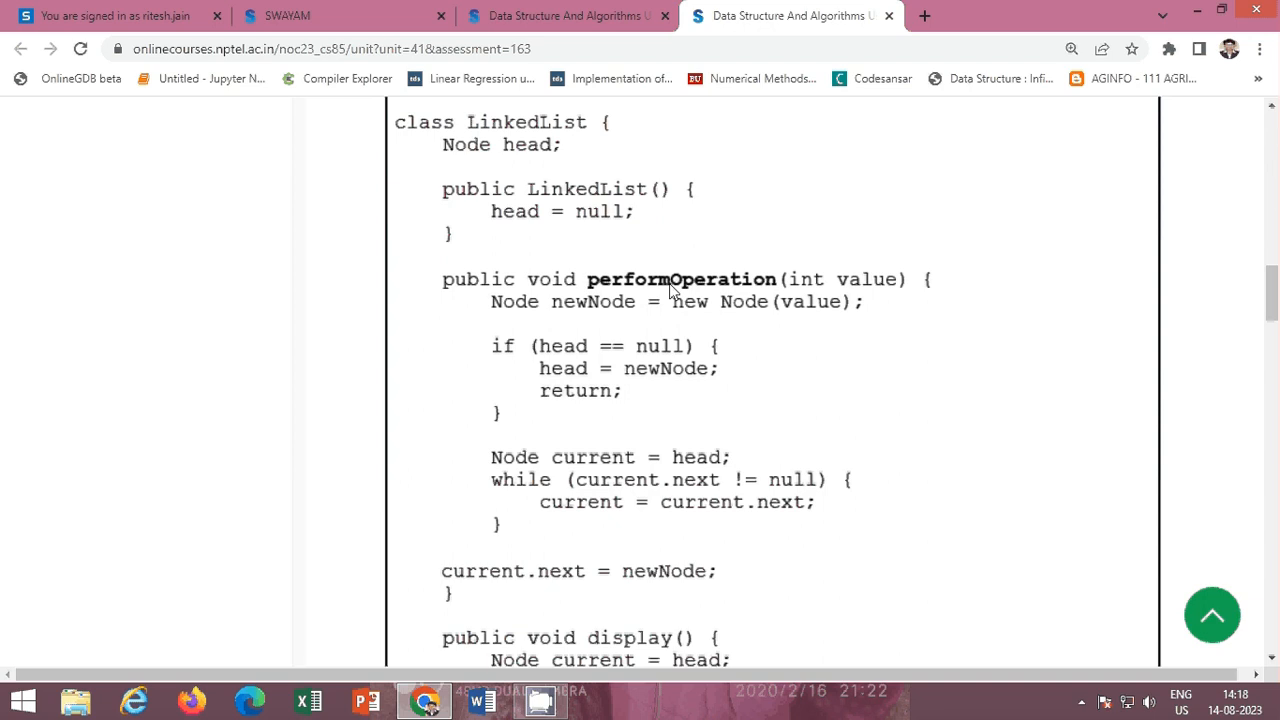
scroll("down", 3)
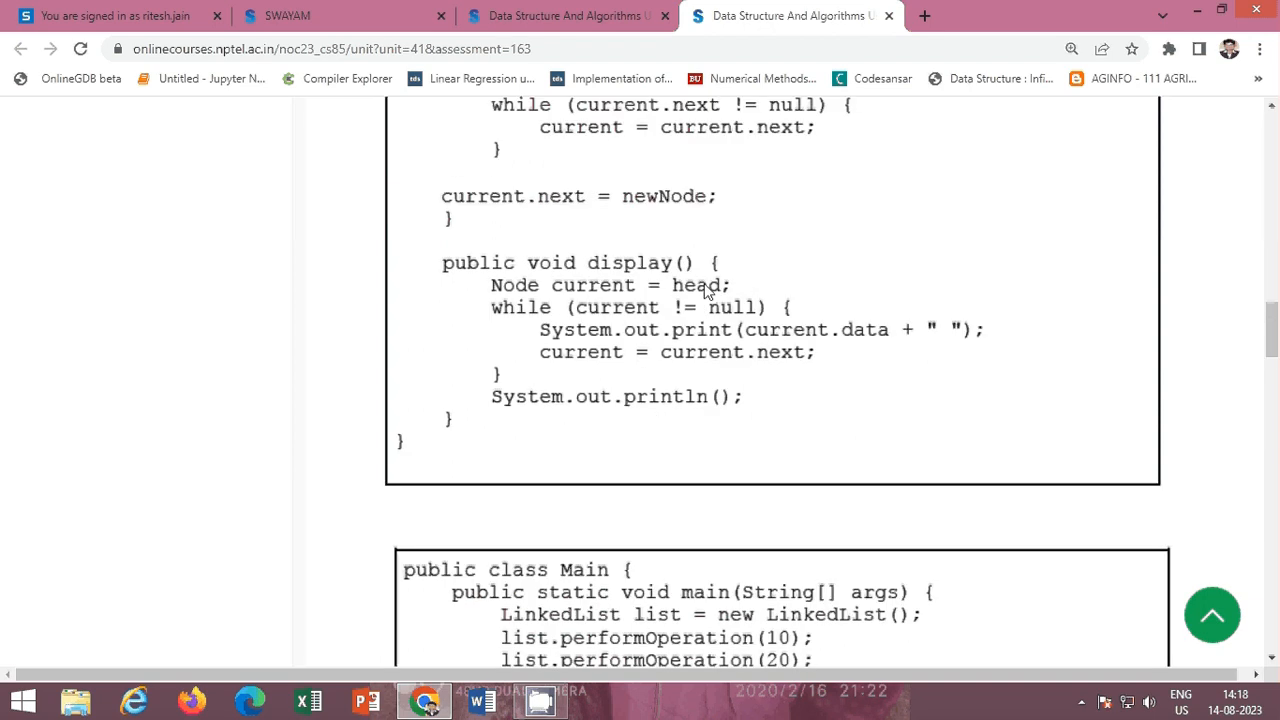
scroll("down", 3)
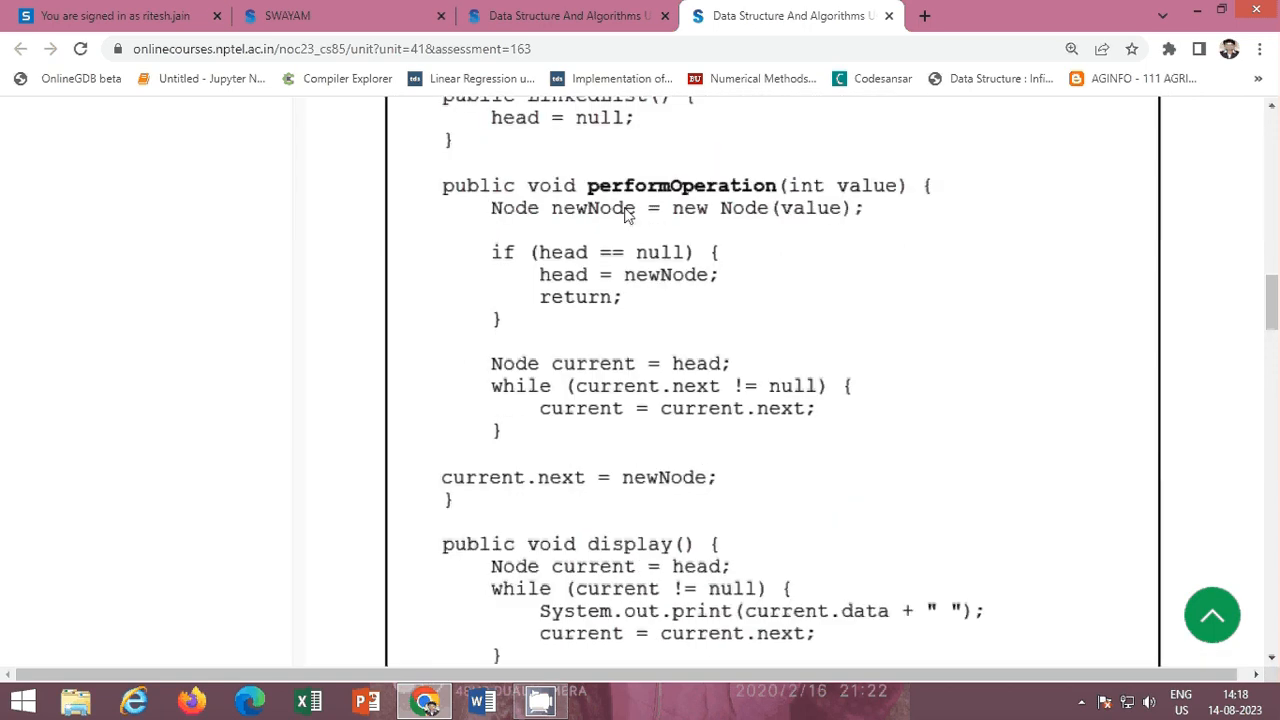
mouse_move(614, 253)
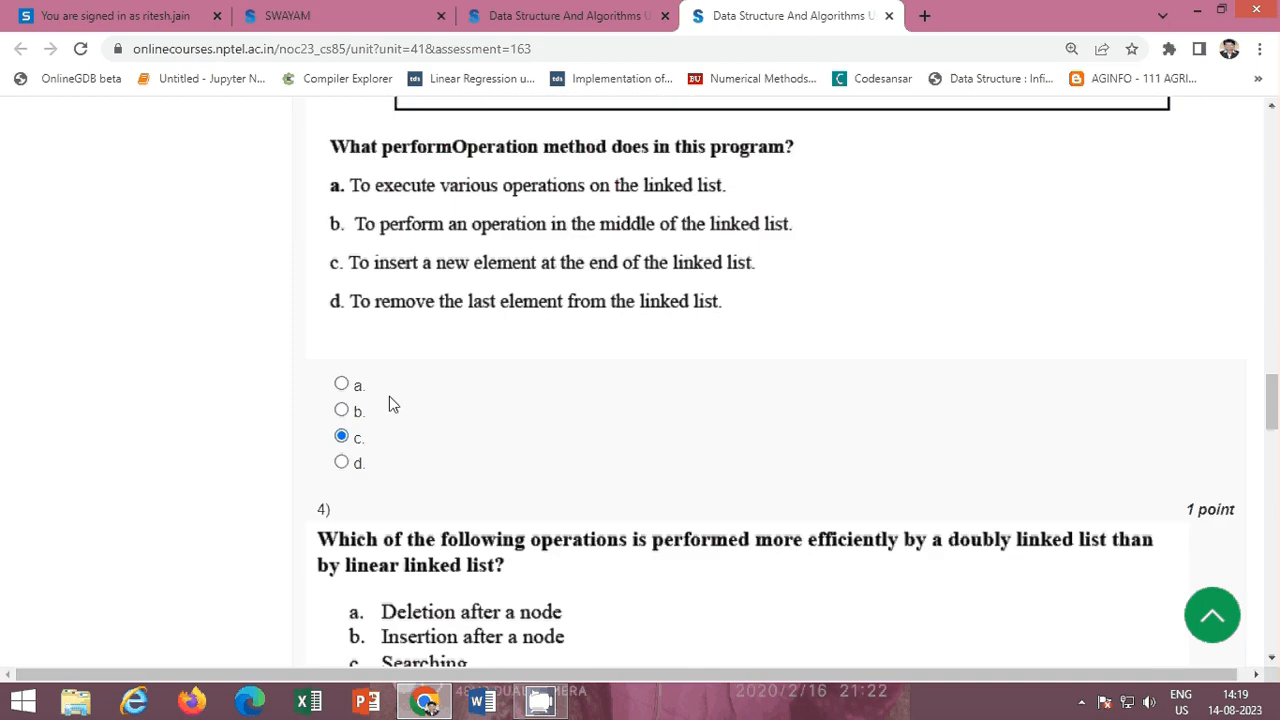
mouse_move(368, 386)
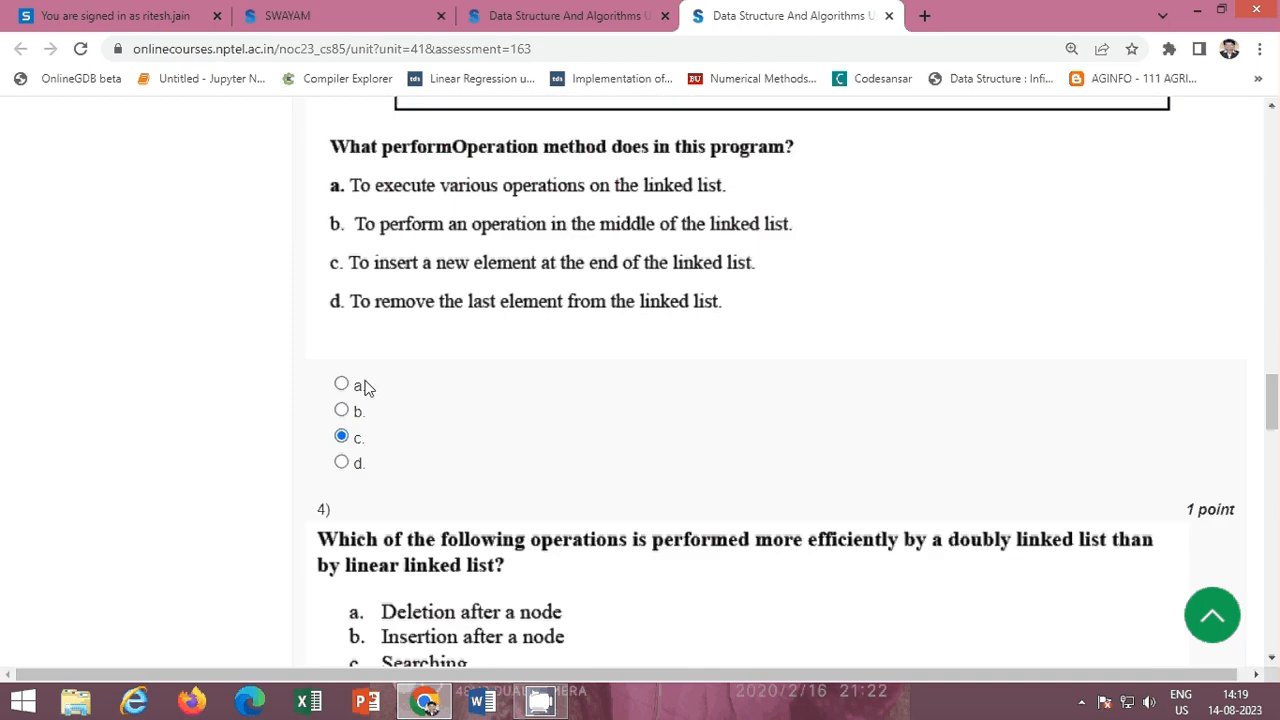
mouse_move(764, 275)
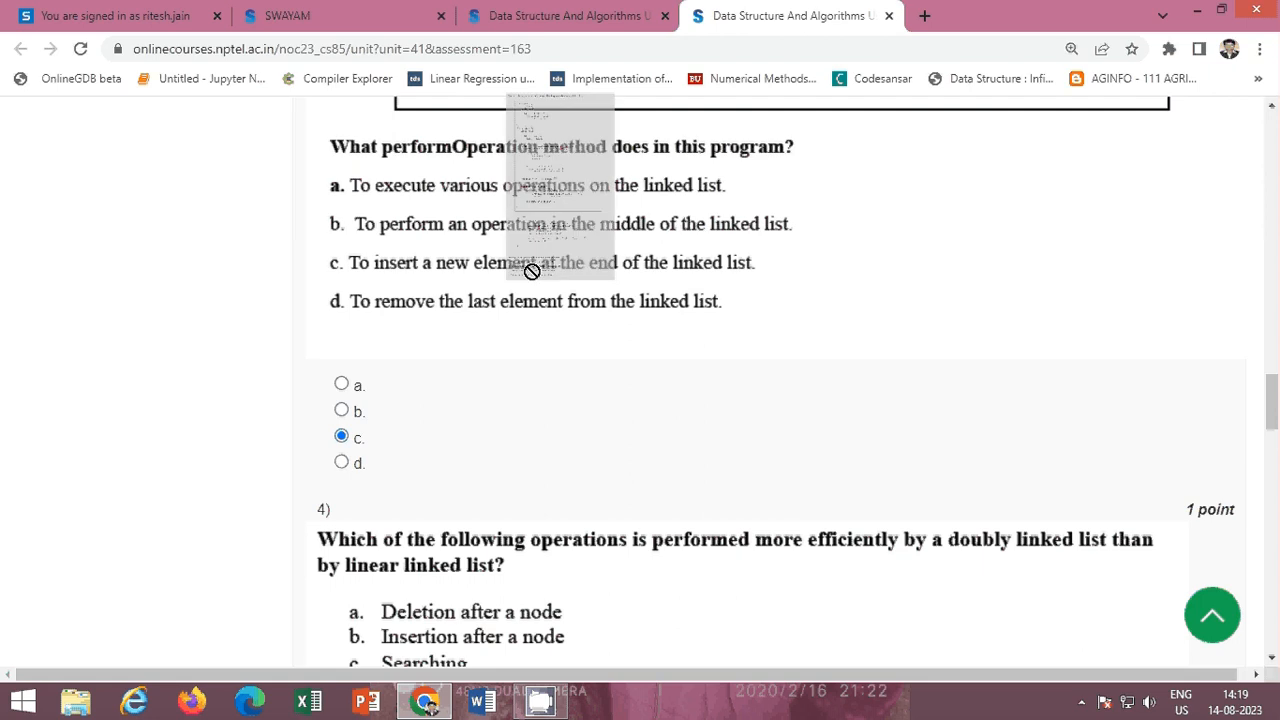
mouse_move(438, 267)
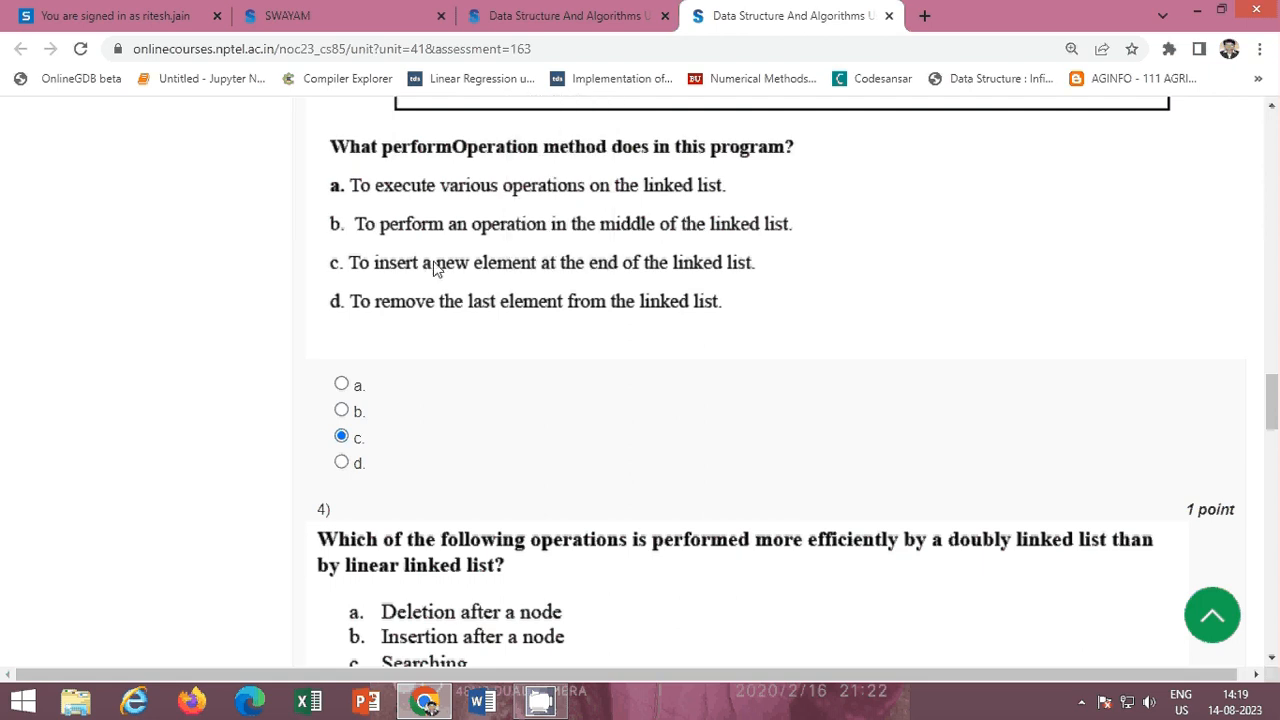
mouse_move(443, 273)
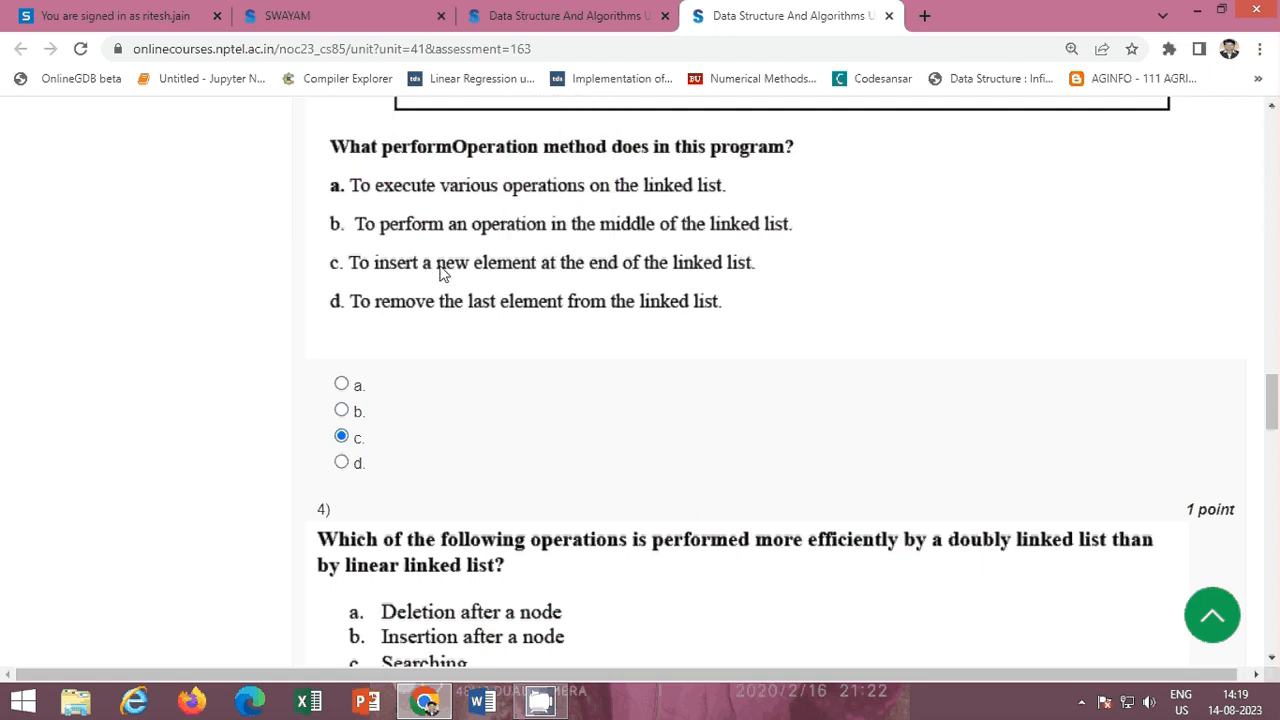
mouse_move(801, 277)
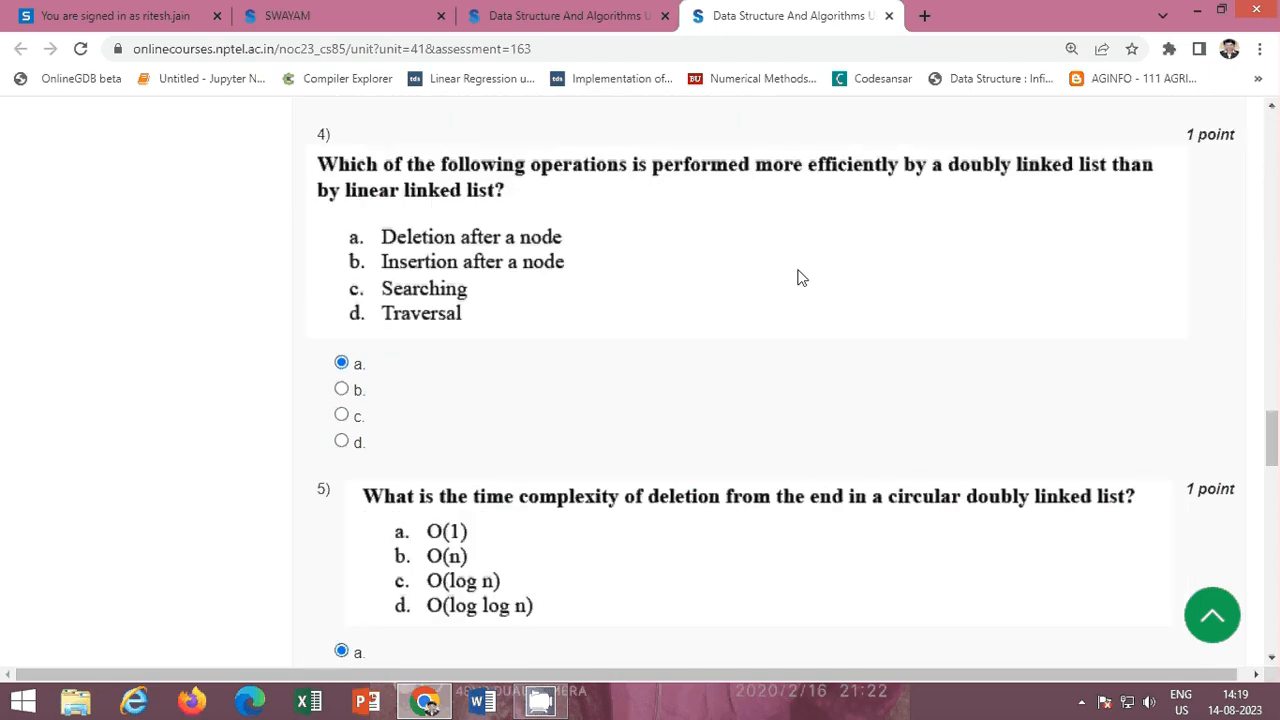
mouse_move(356, 185)
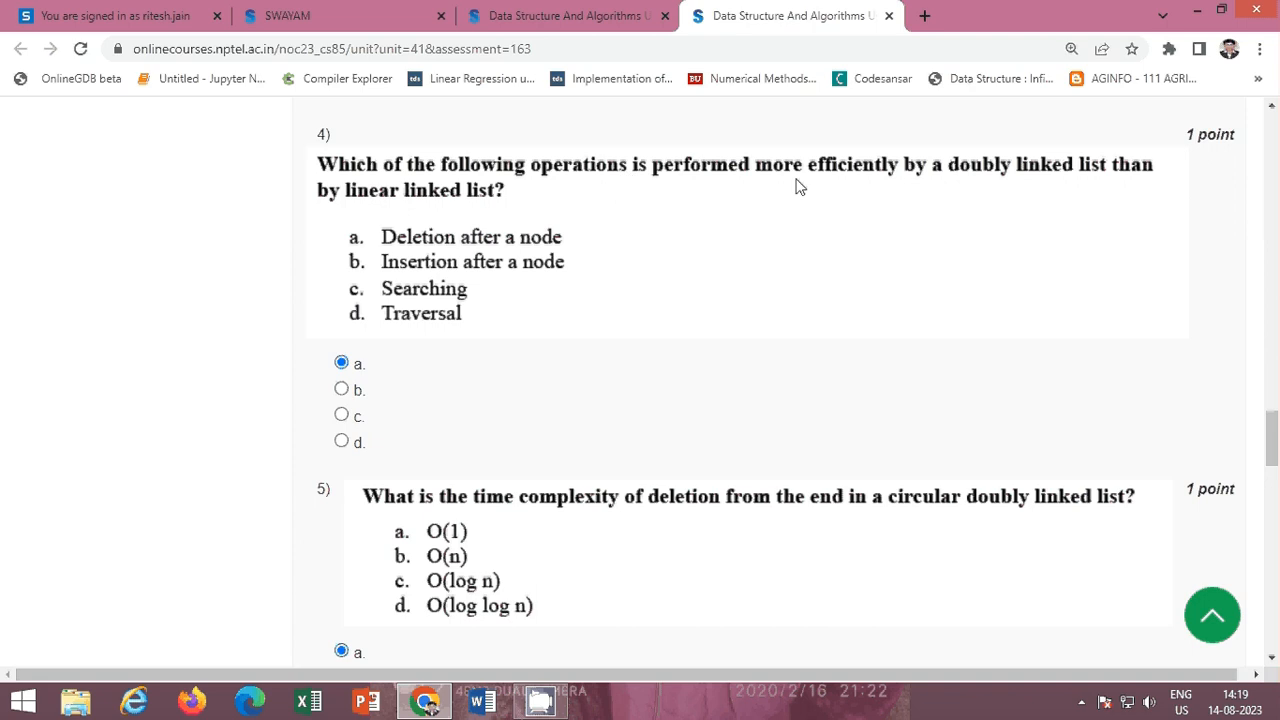
mouse_move(1015, 188)
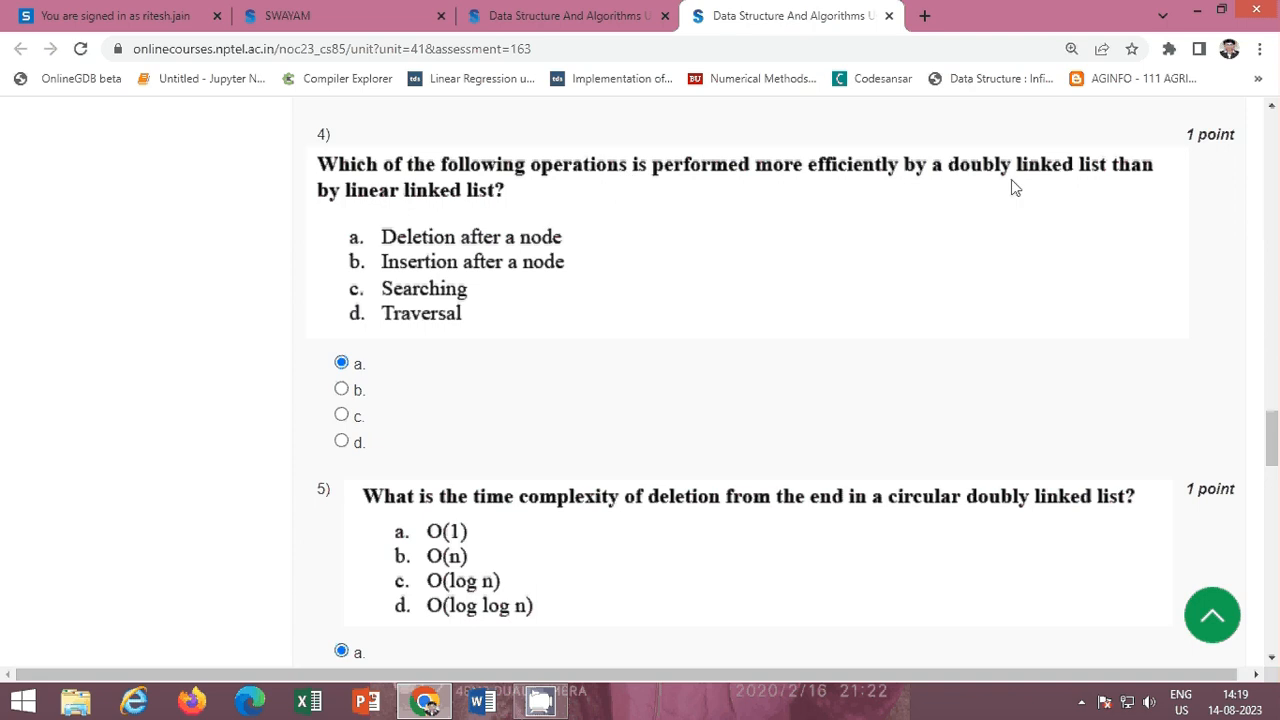
mouse_move(443, 219)
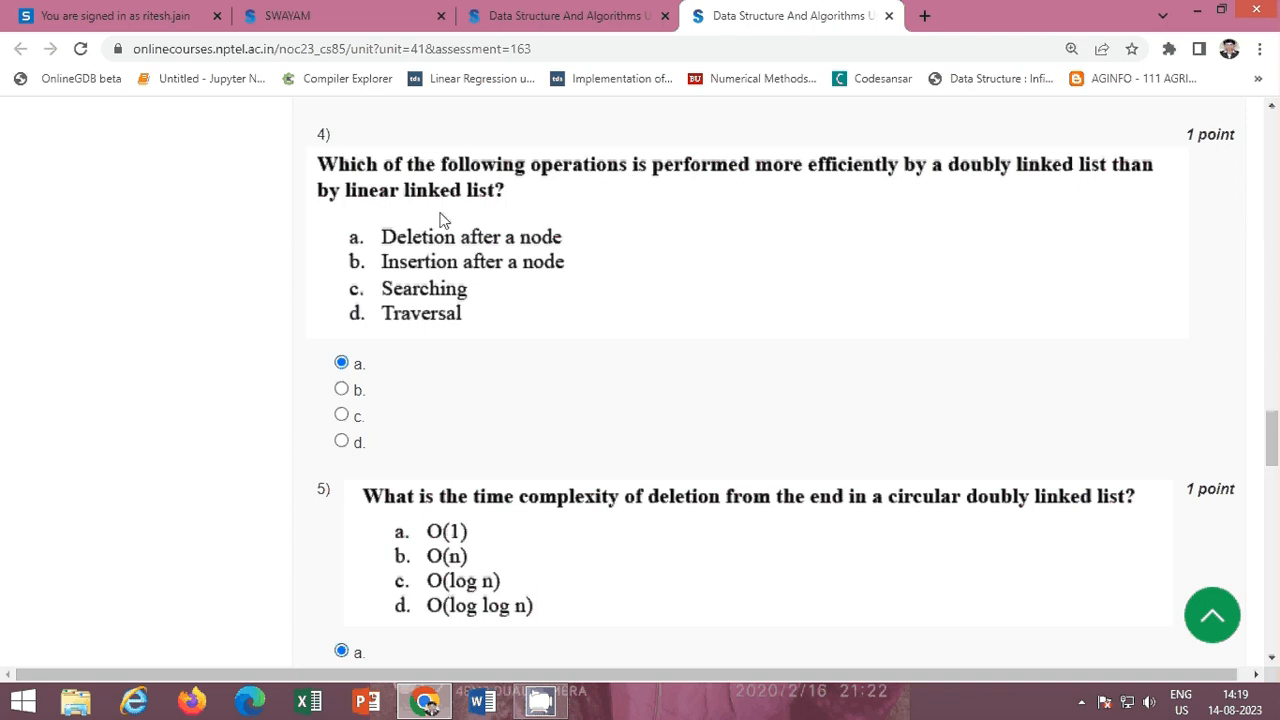
mouse_move(512, 207)
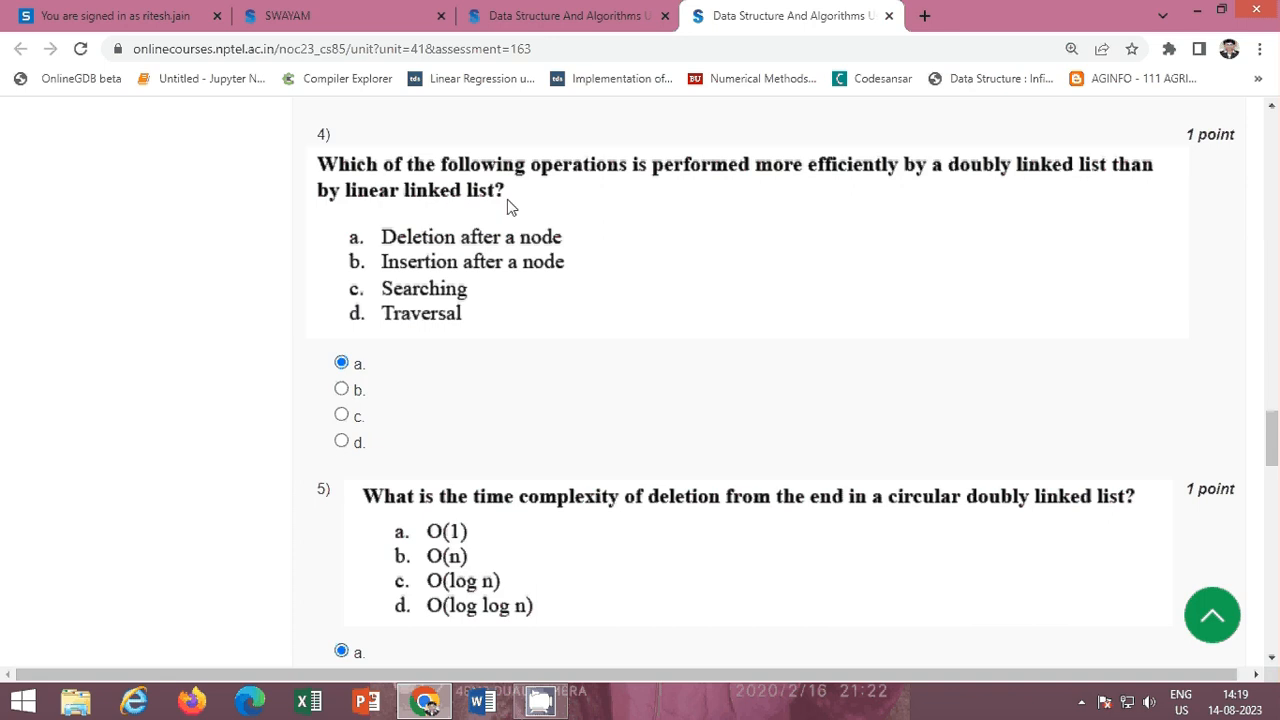
mouse_move(577, 243)
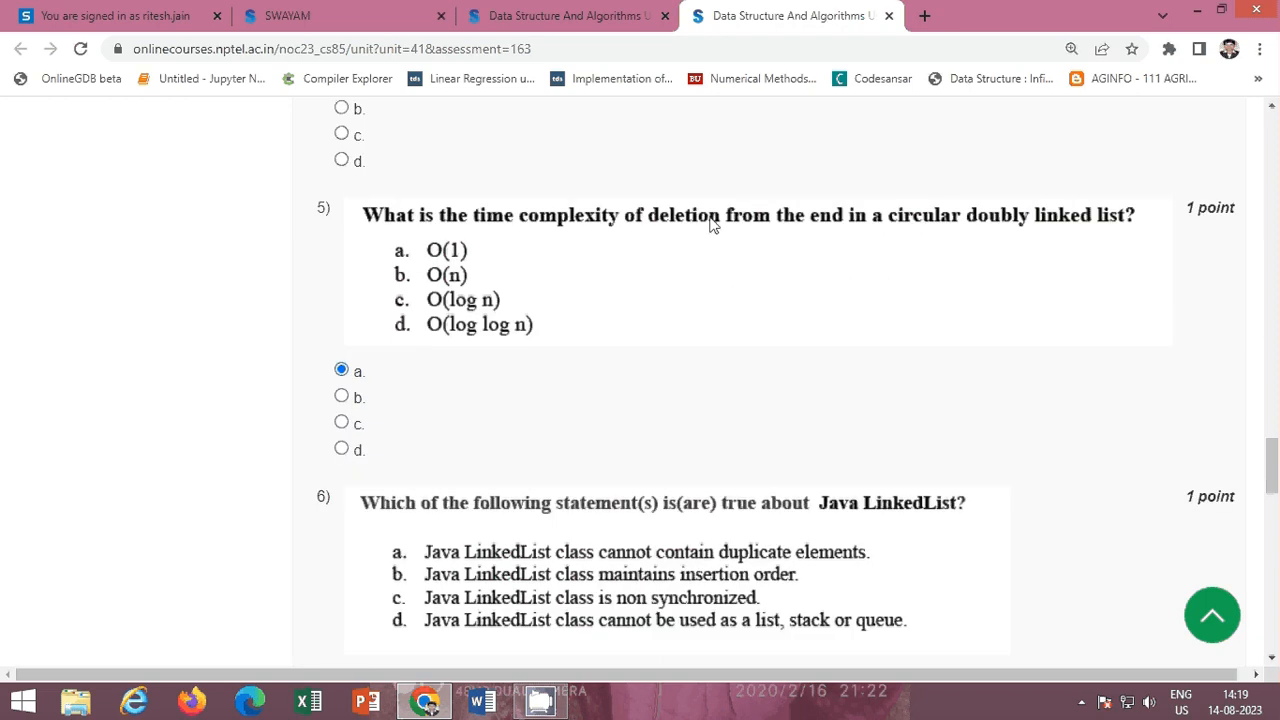
mouse_move(868, 231)
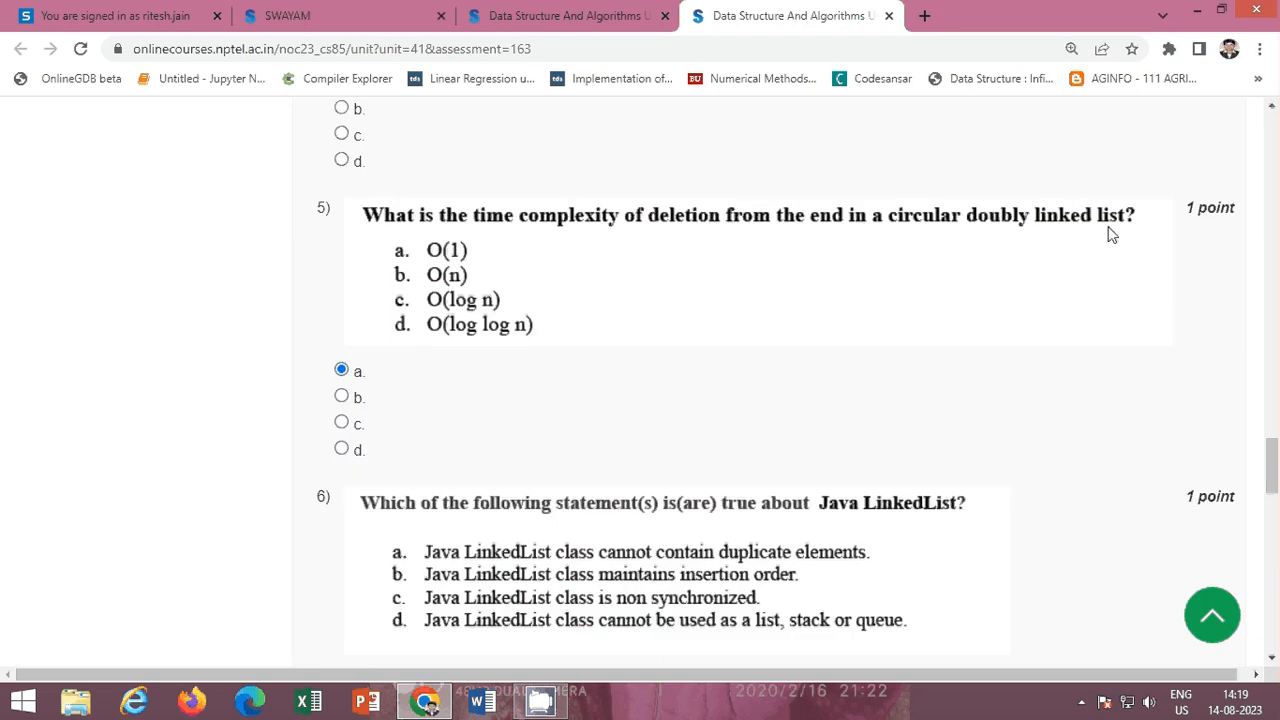
mouse_move(1125, 232)
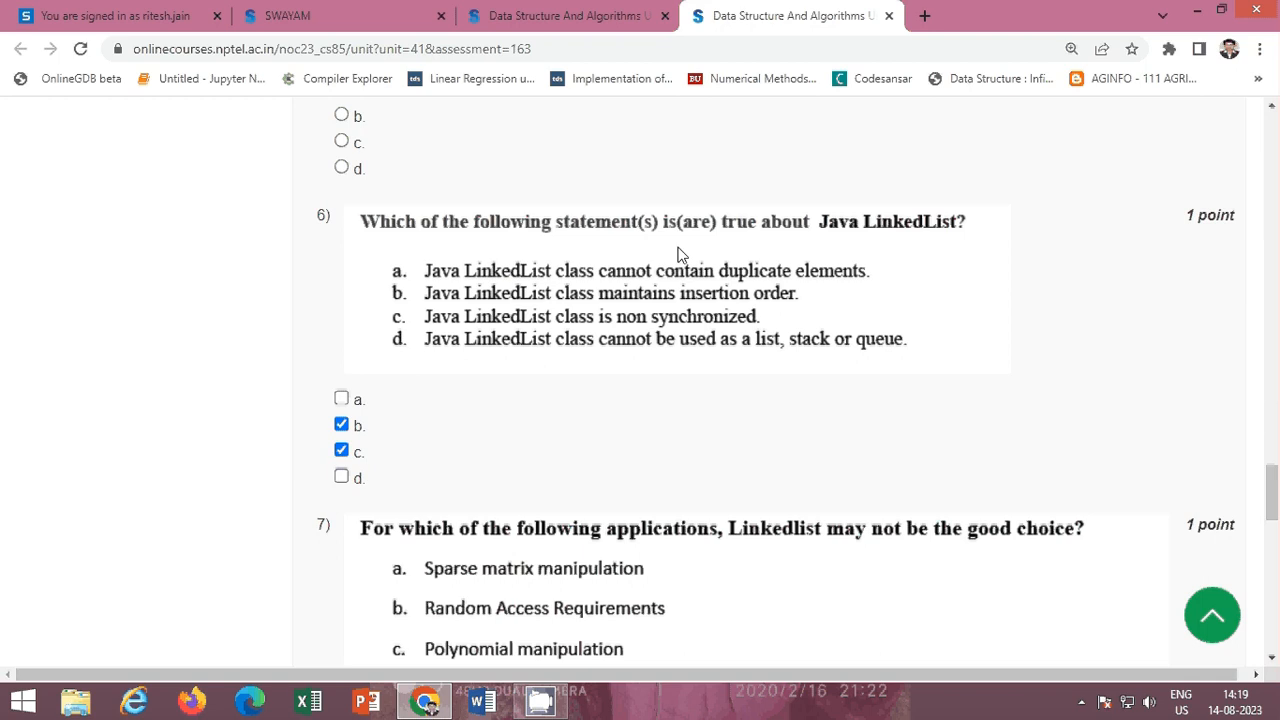
mouse_move(812, 241)
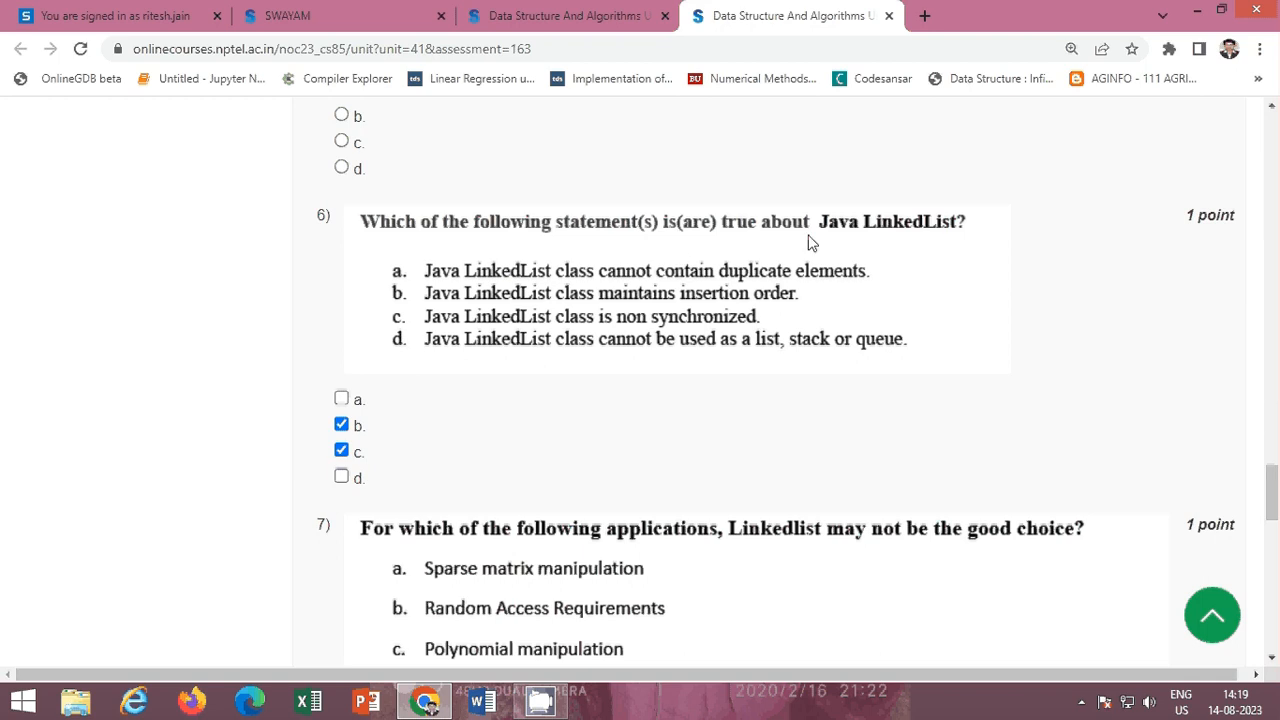
mouse_move(953, 256)
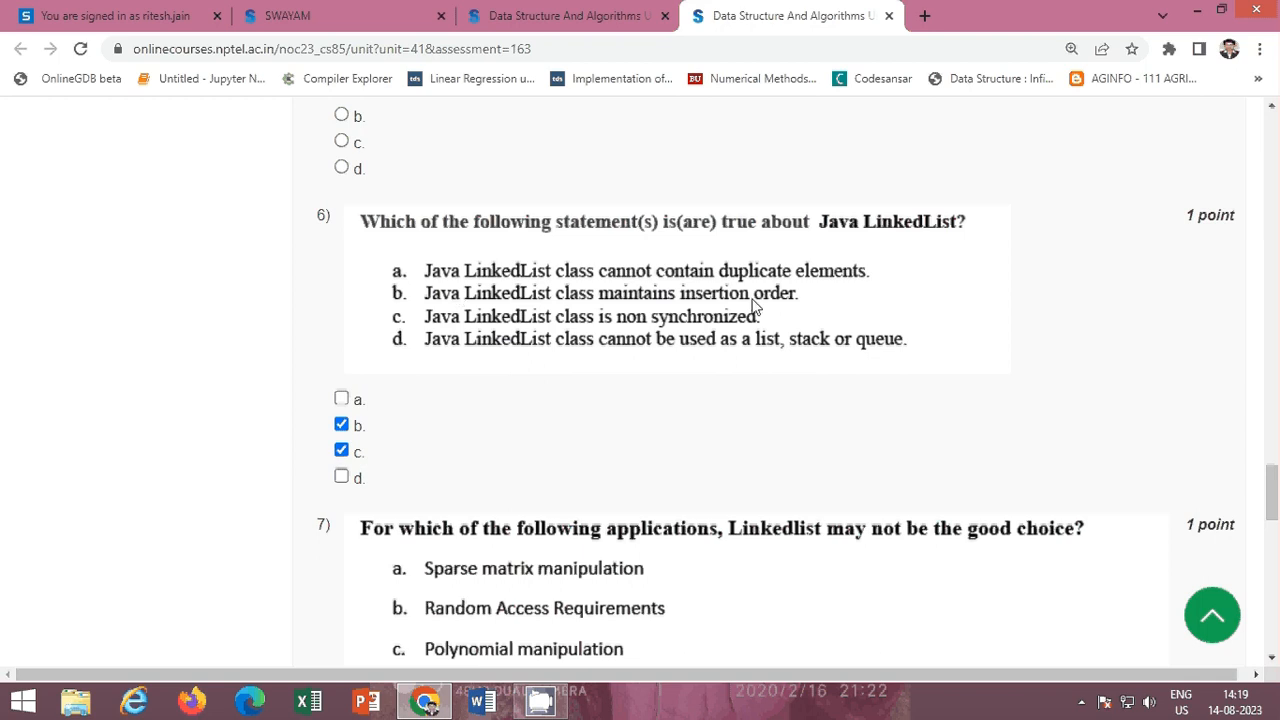
mouse_move(798, 306)
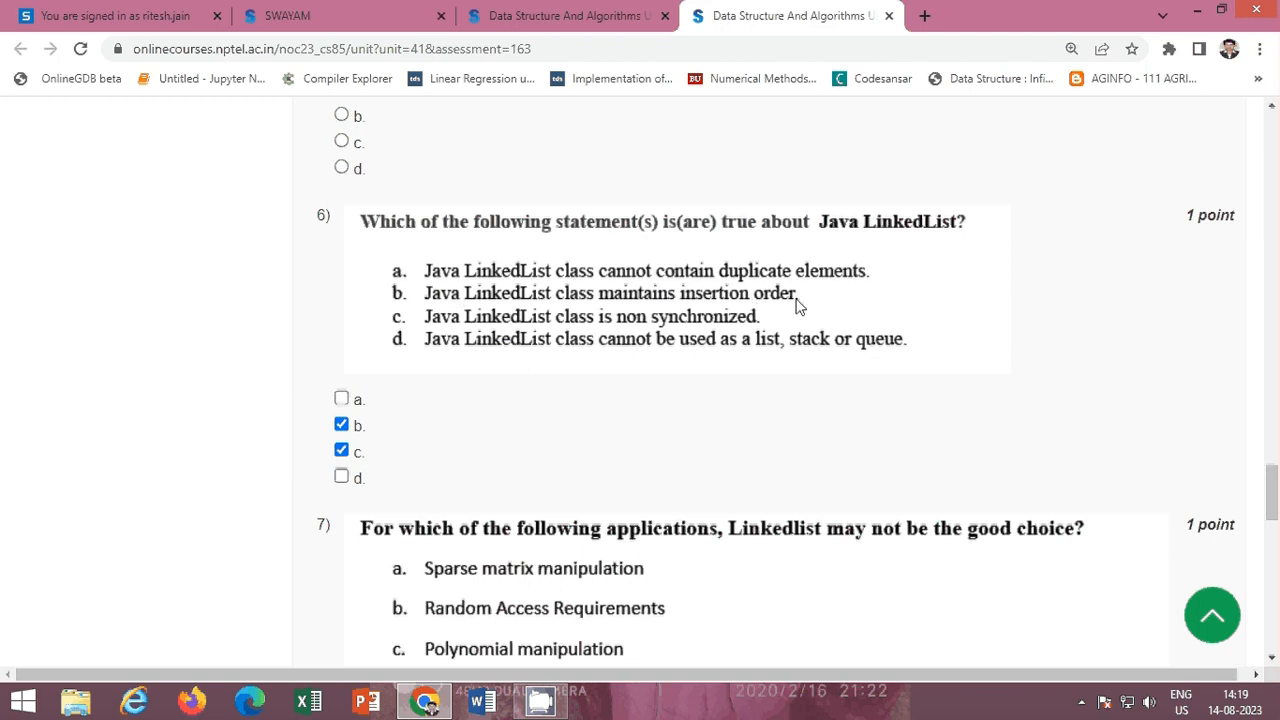
mouse_move(737, 322)
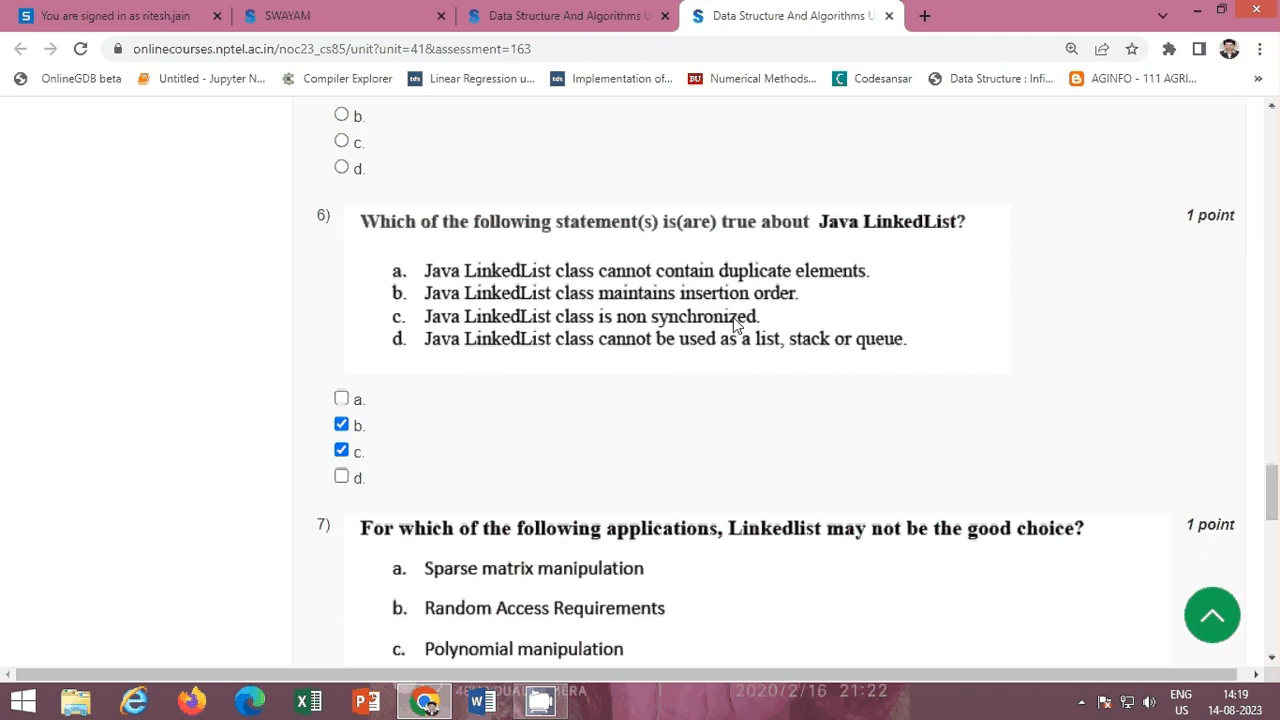
mouse_move(390, 425)
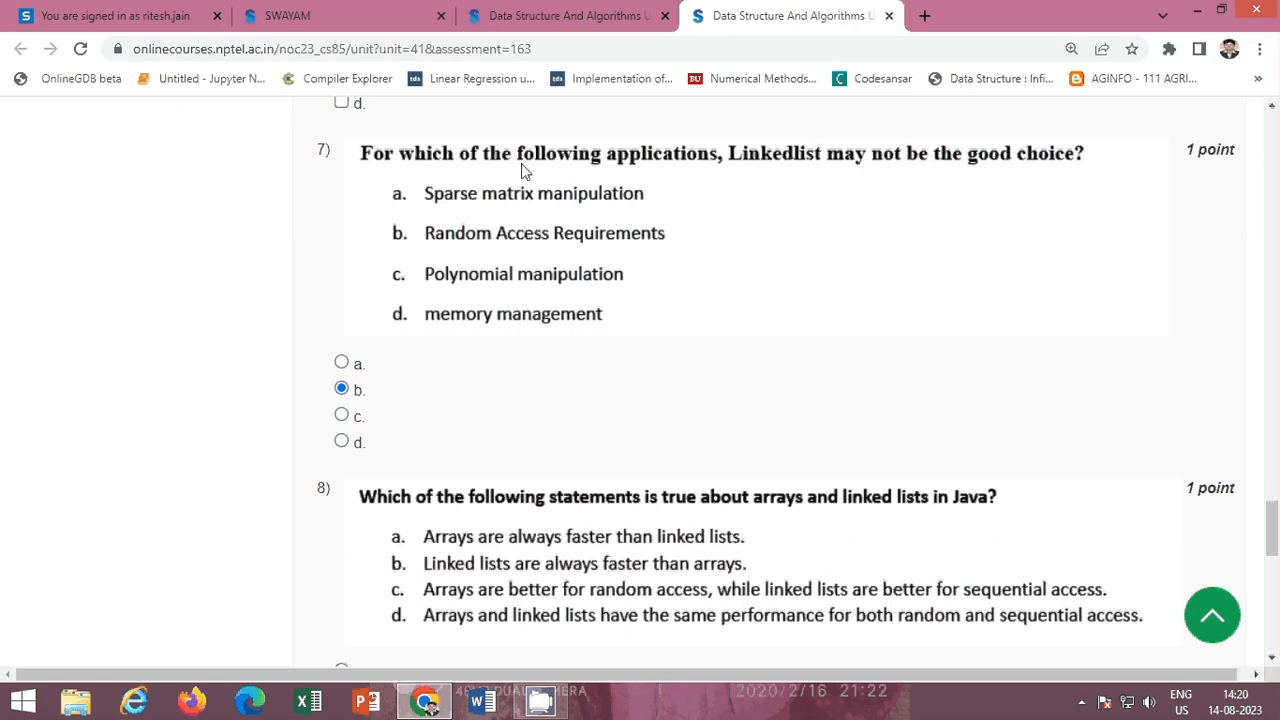
mouse_move(782, 174)
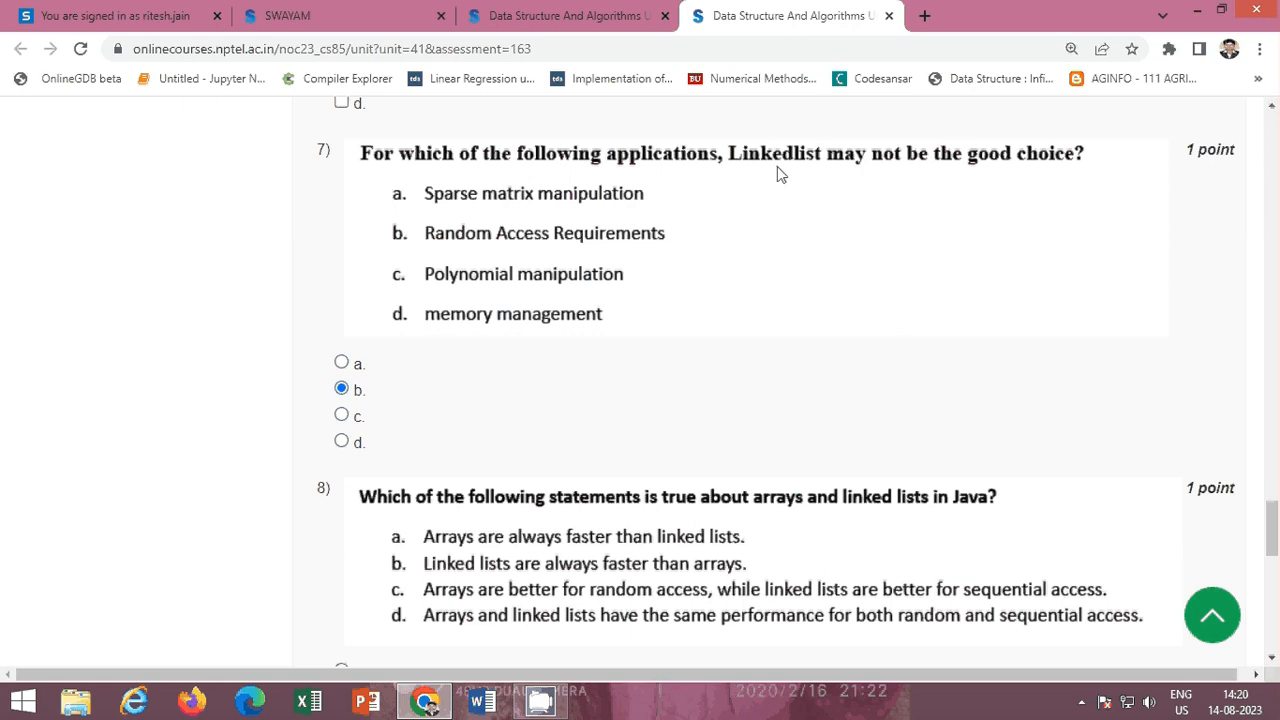
mouse_move(1099, 177)
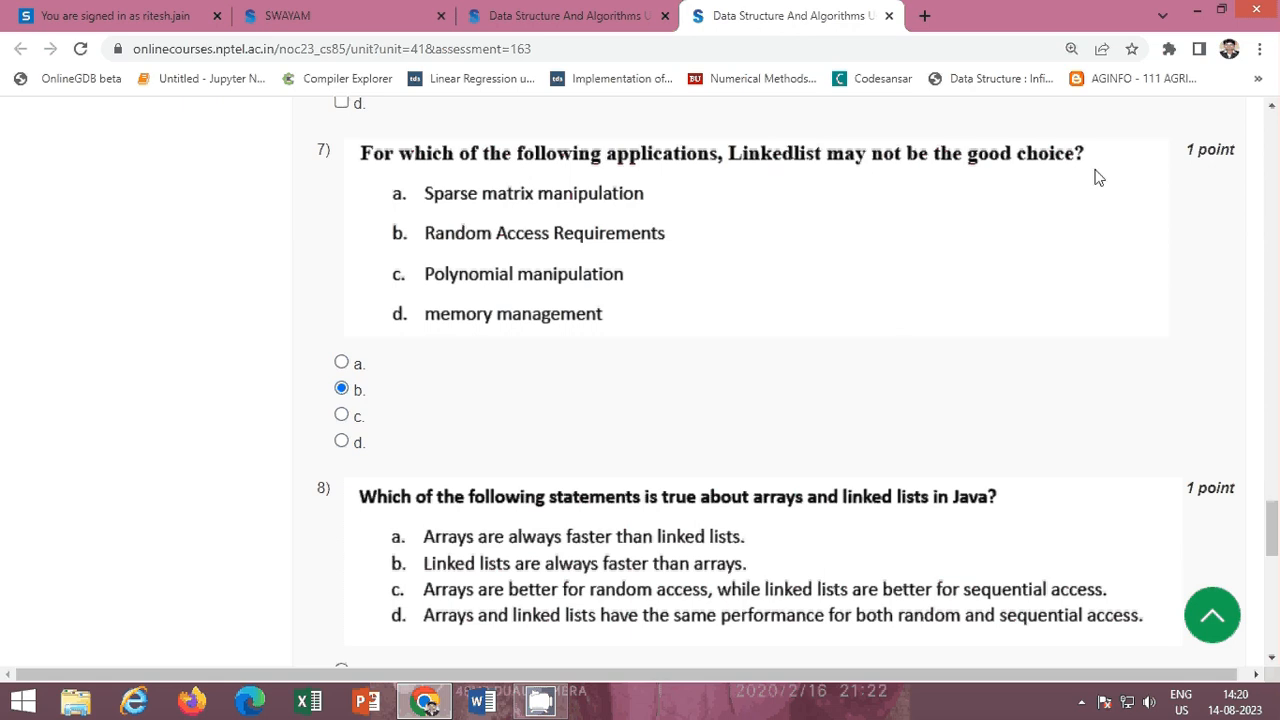
mouse_move(487, 398)
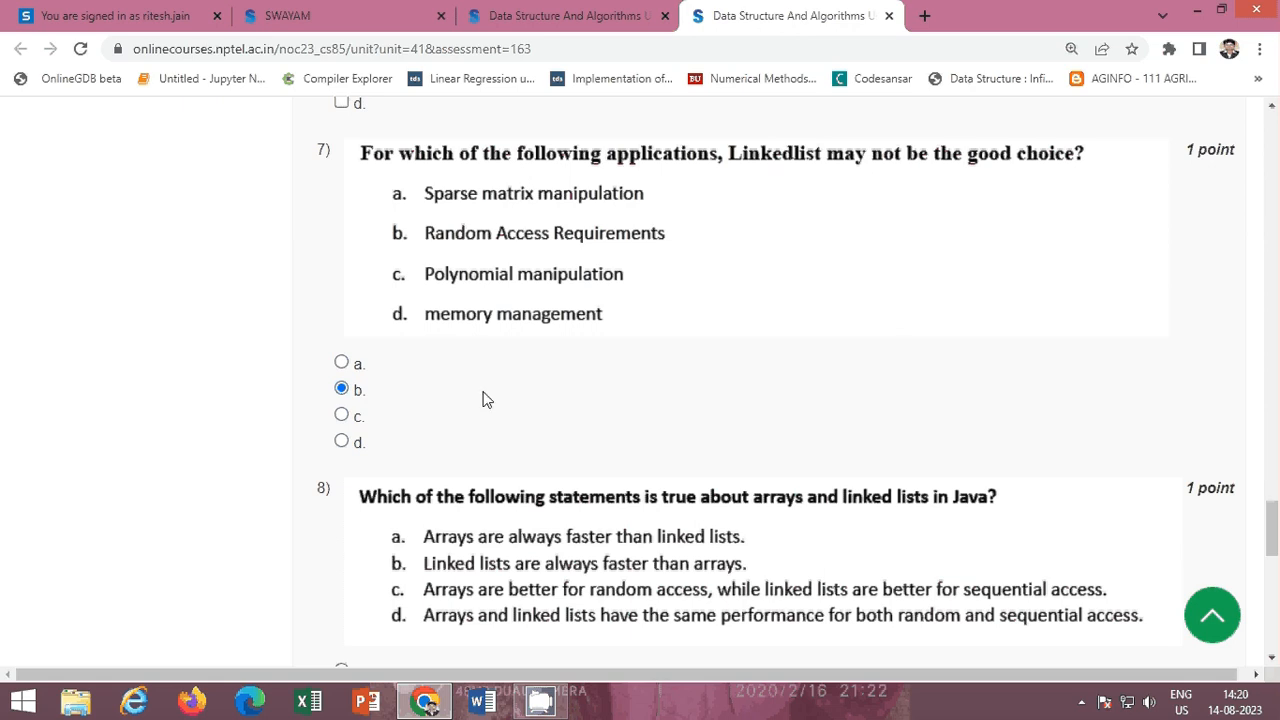
mouse_move(537, 238)
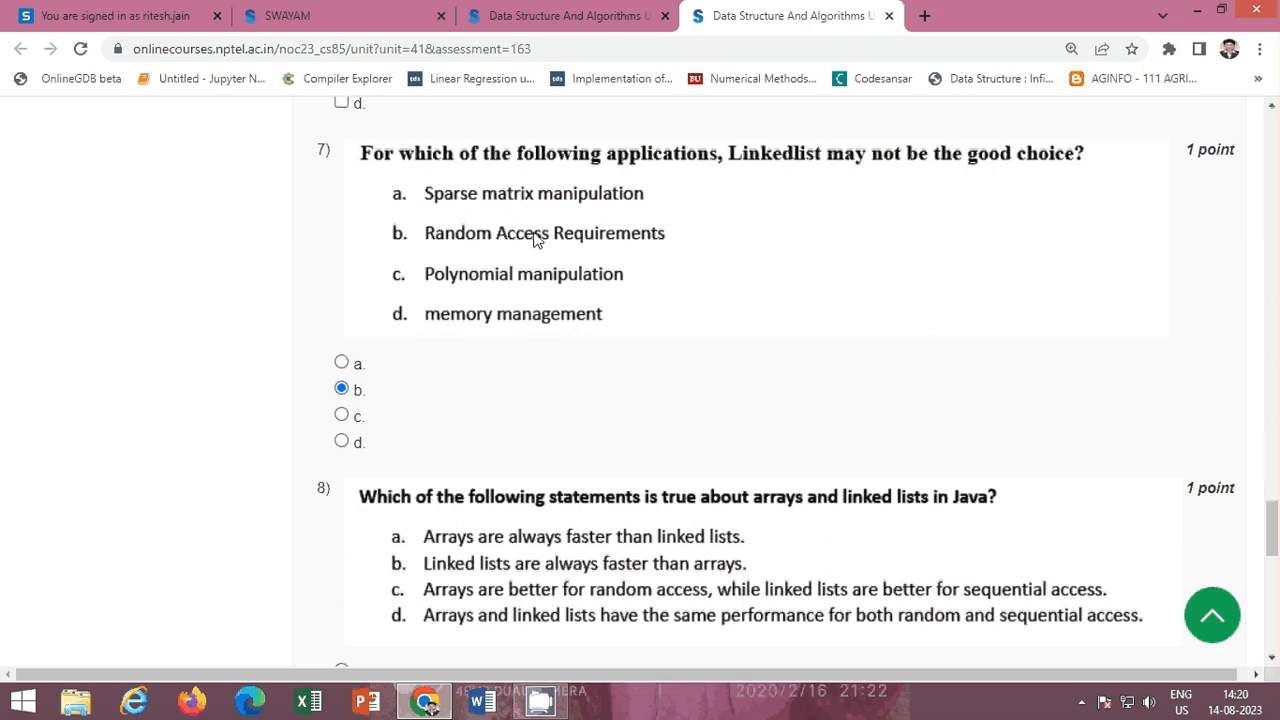
mouse_move(670, 238)
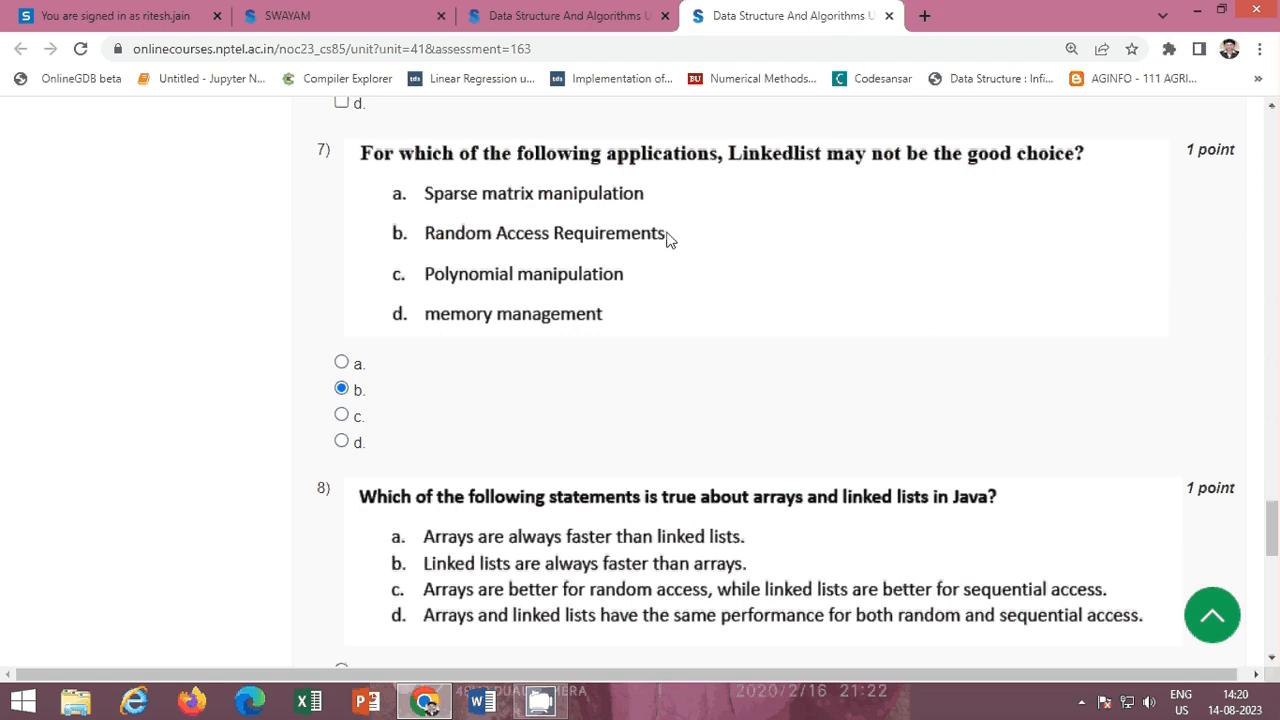
Scroll from question 7 (option b kept) down to question 8.
scroll("down", 3)
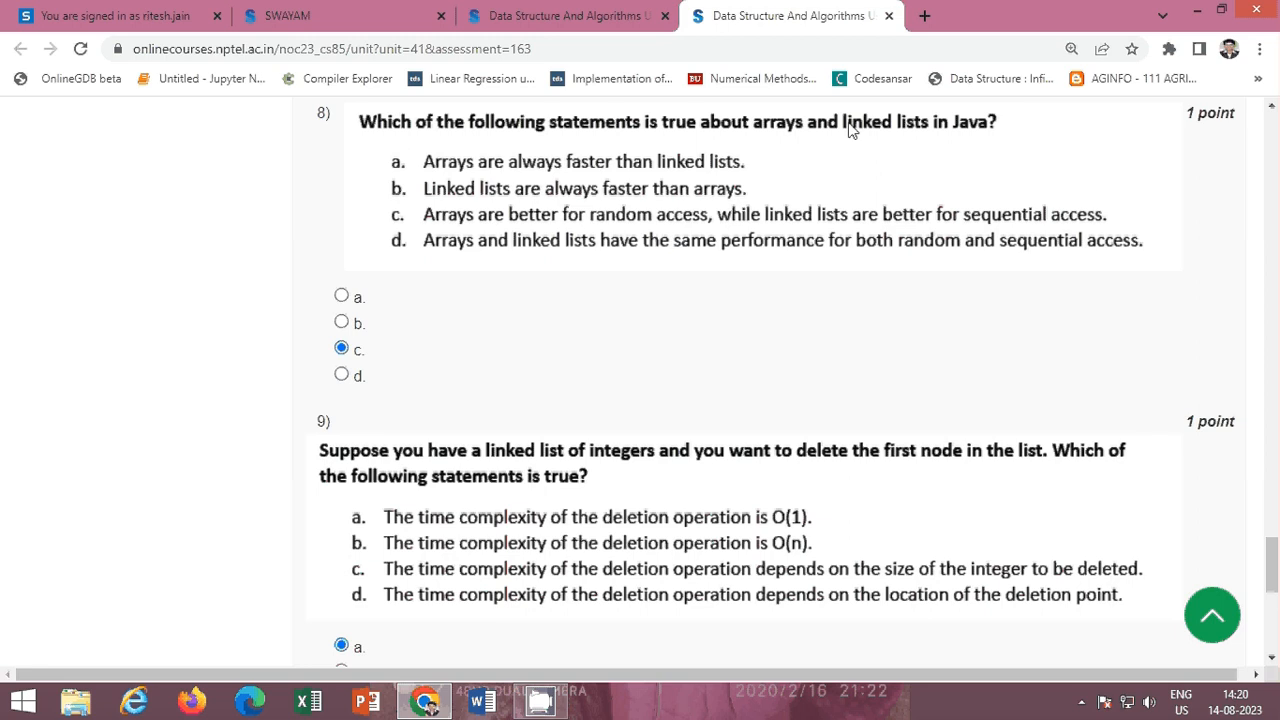
mouse_move(1008, 134)
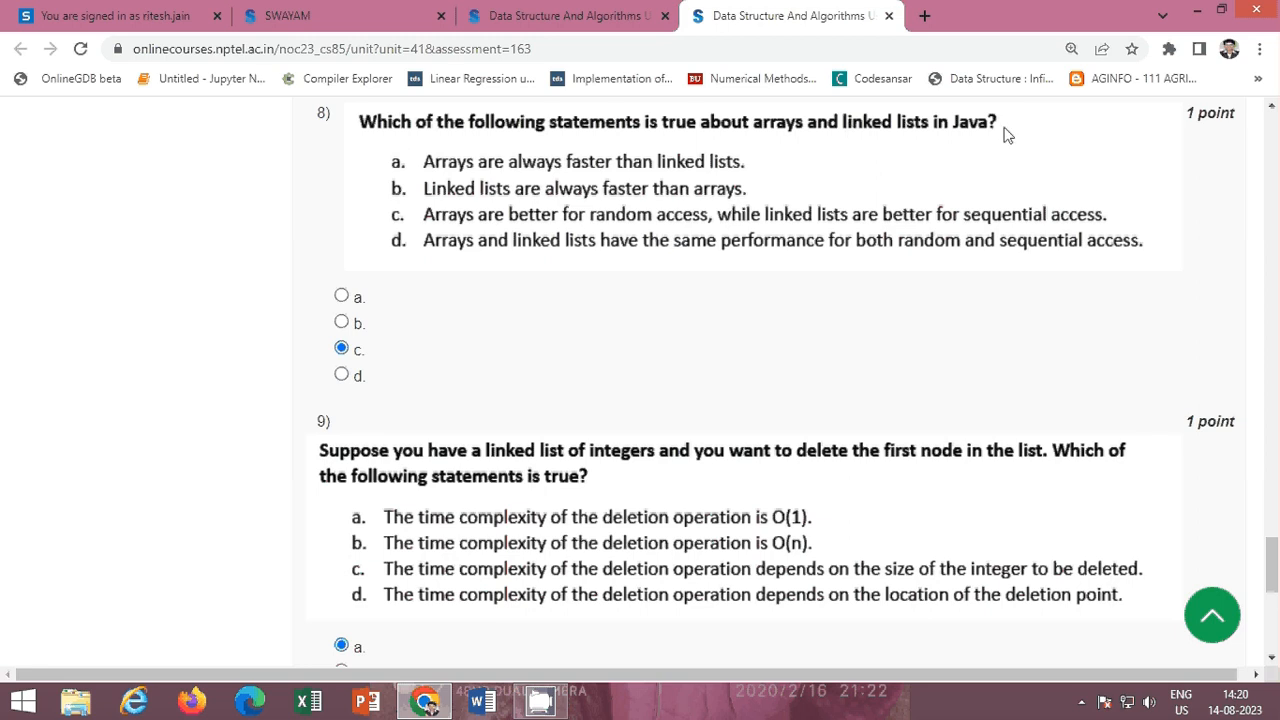
mouse_move(365, 375)
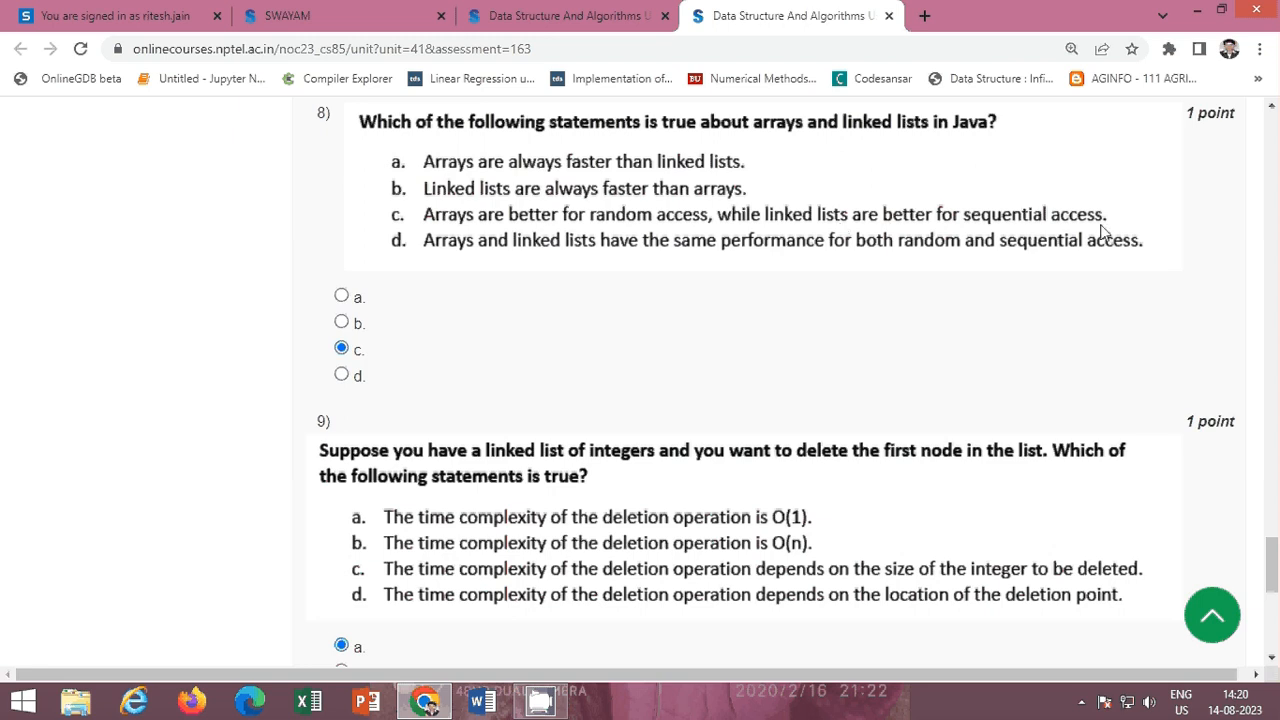
mouse_move(1015, 241)
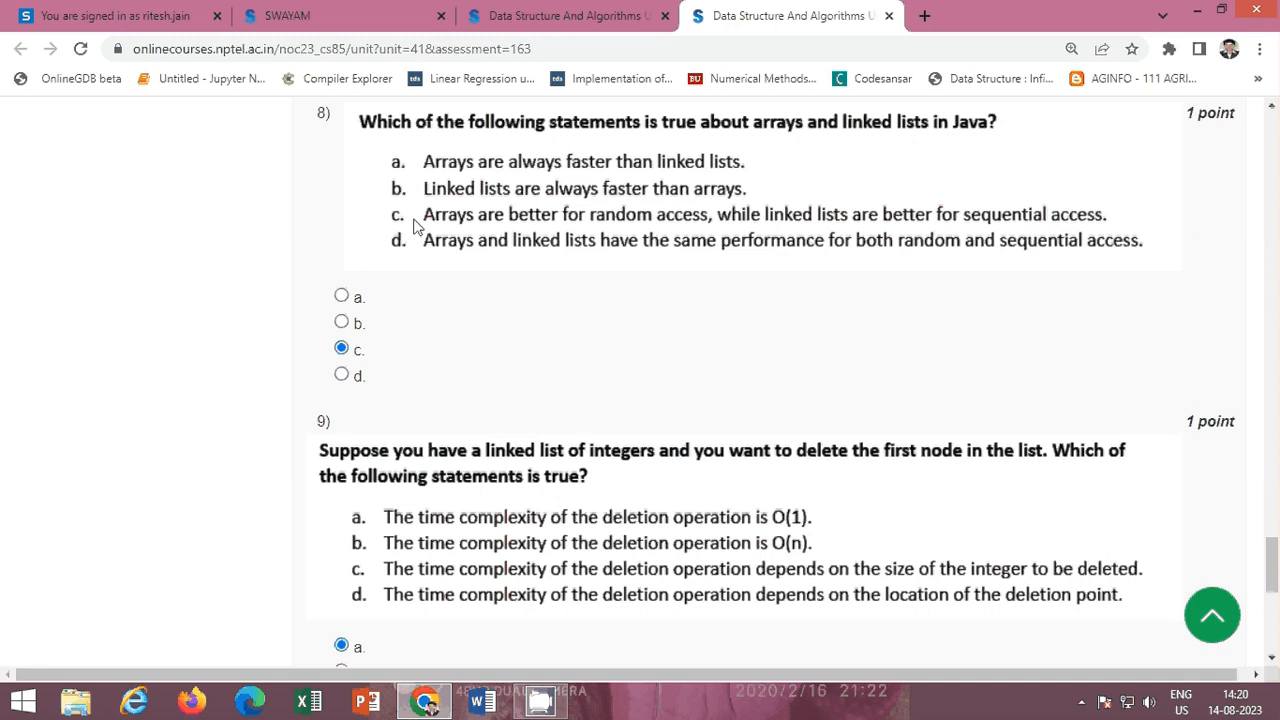
Scroll past question 9's O(1) answer to reveal question 10's options.
scroll("down", 3)
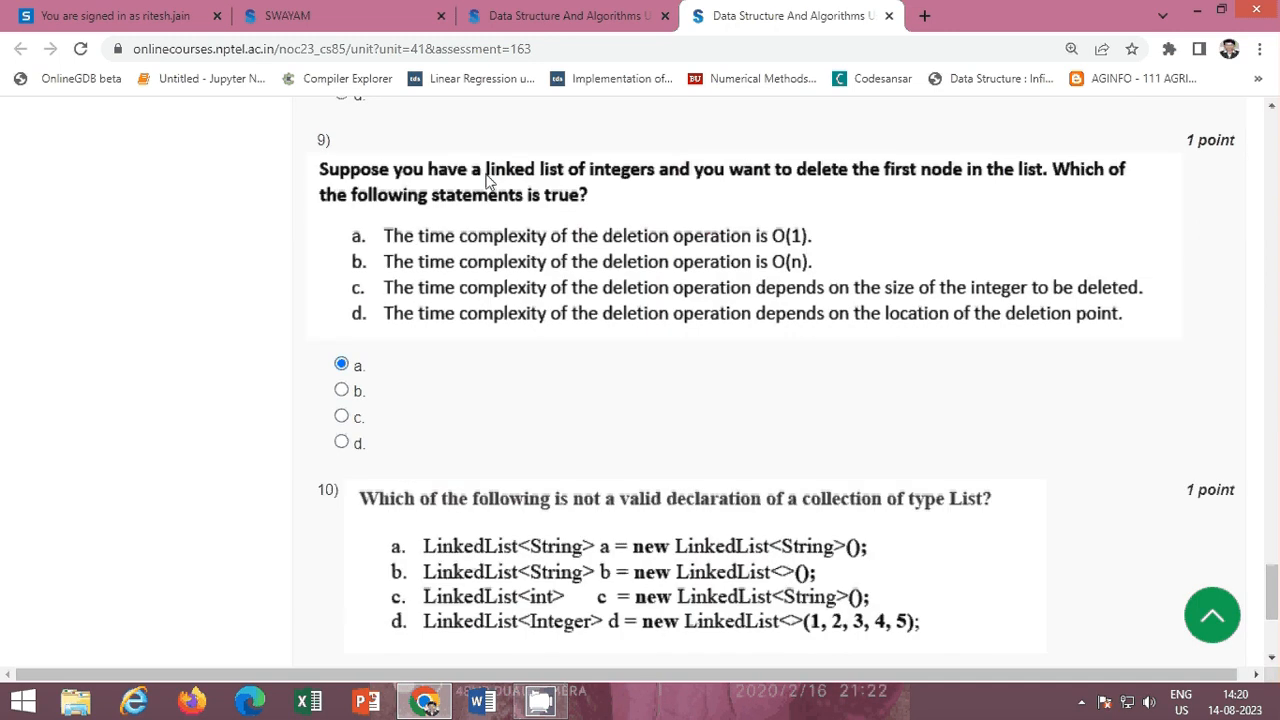
mouse_move(1036, 181)
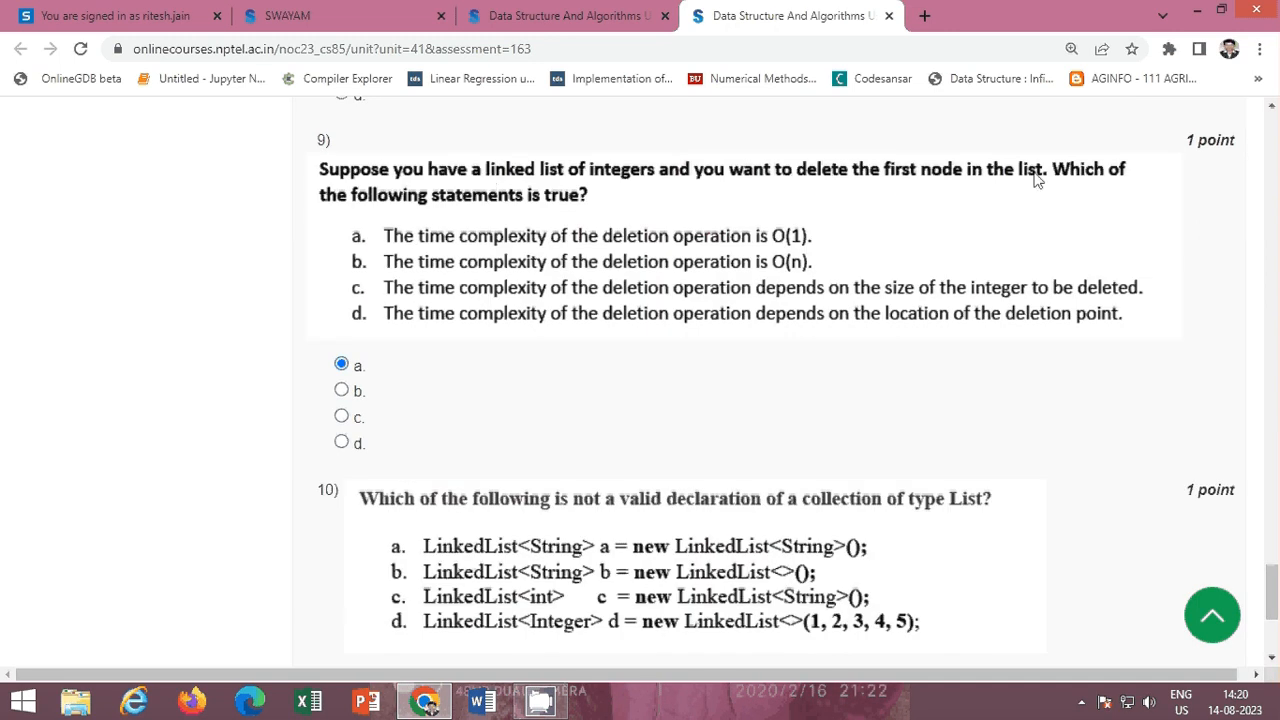
mouse_move(439, 218)
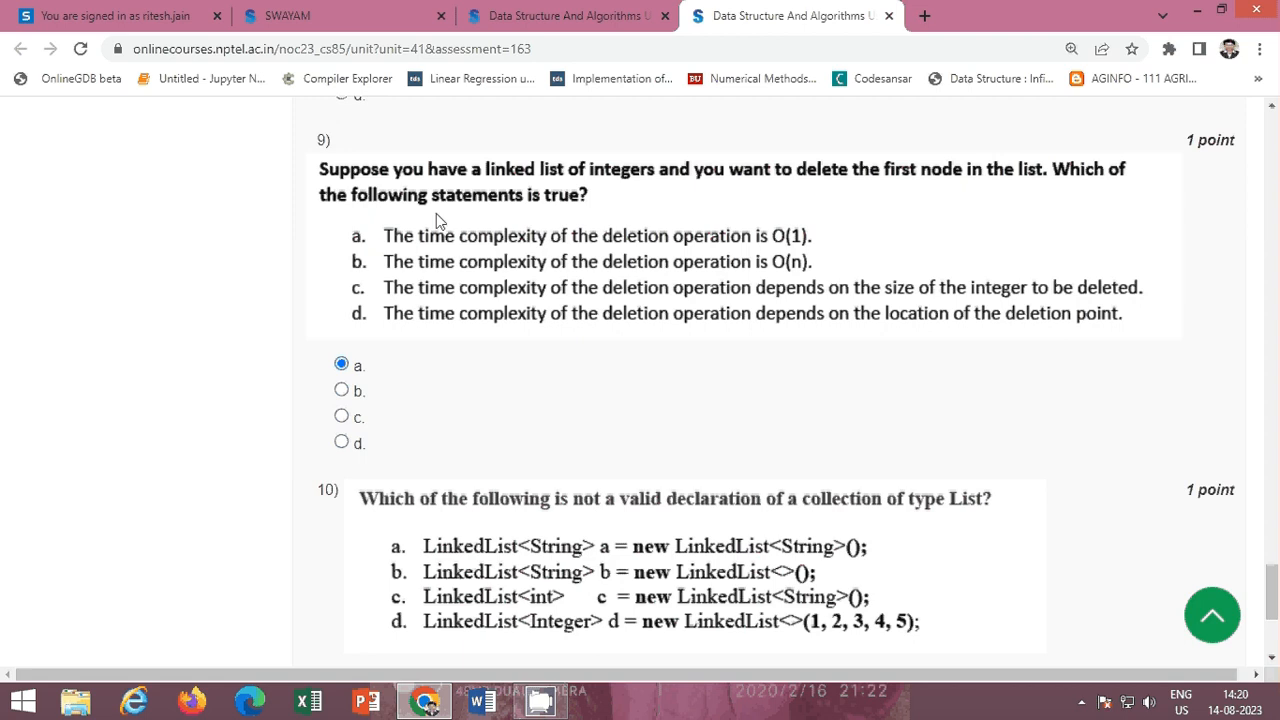
mouse_move(607, 209)
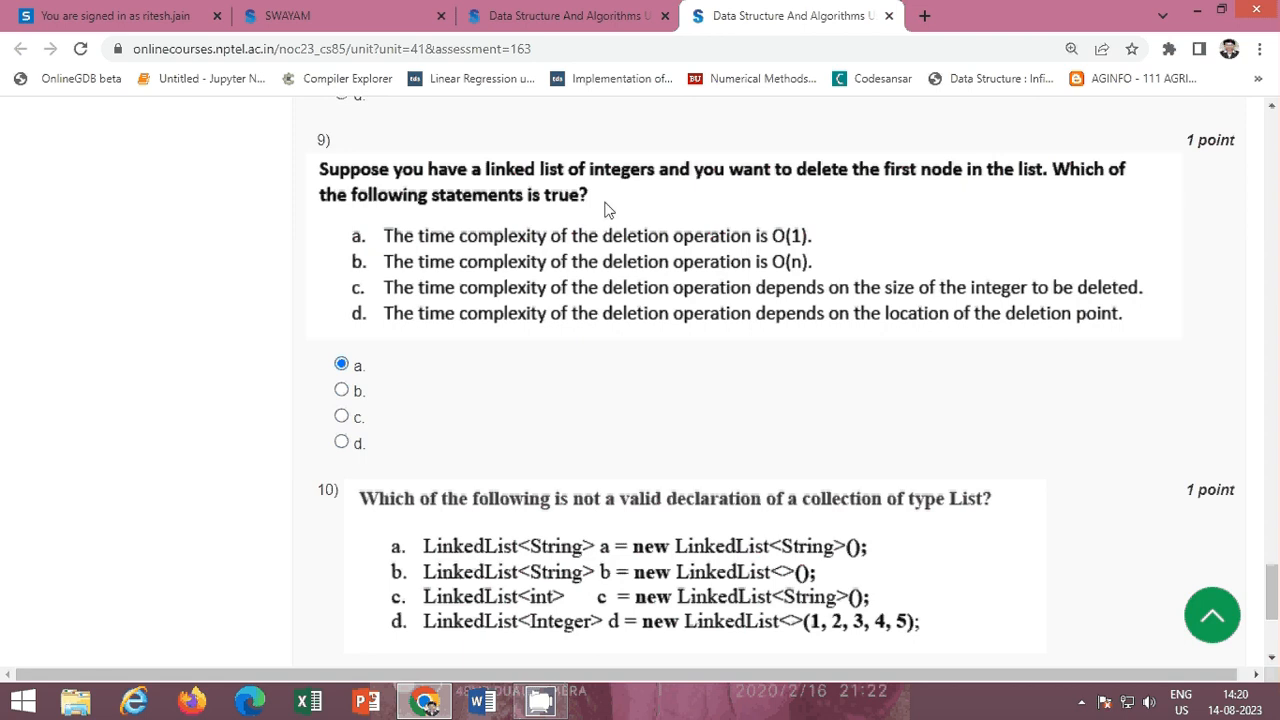
mouse_move(393, 240)
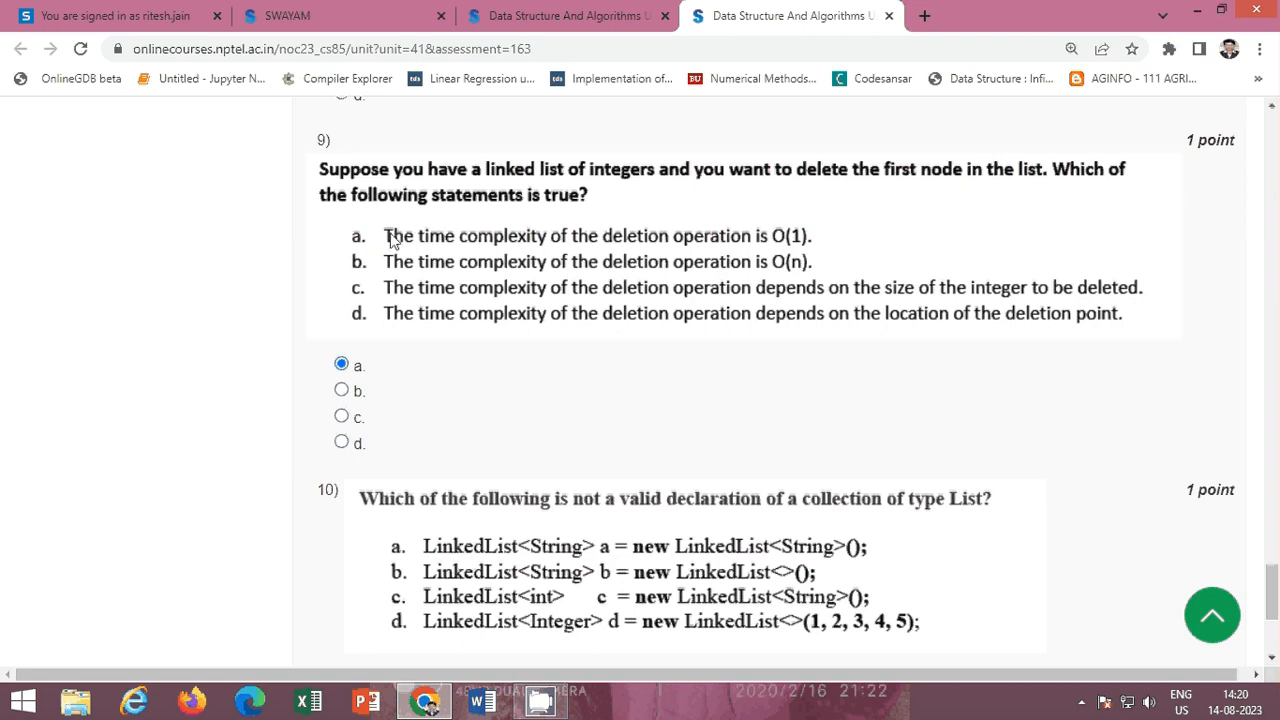
mouse_move(812, 247)
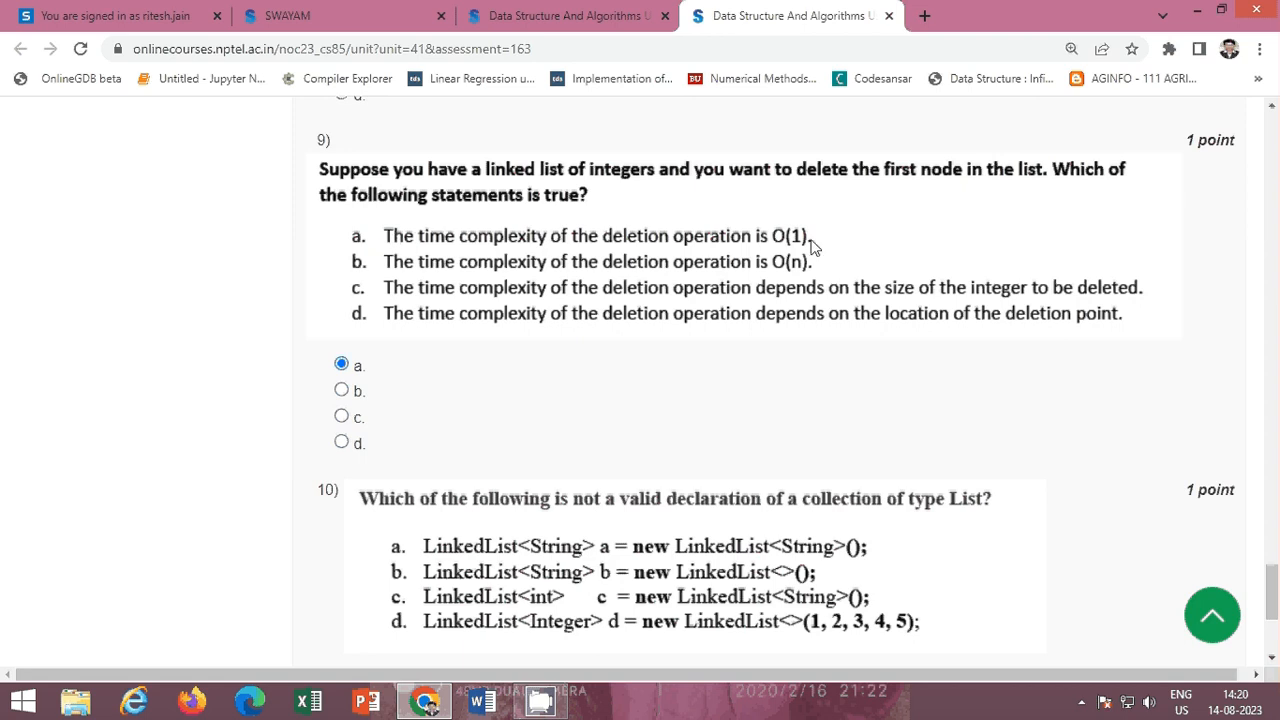
mouse_move(821, 247)
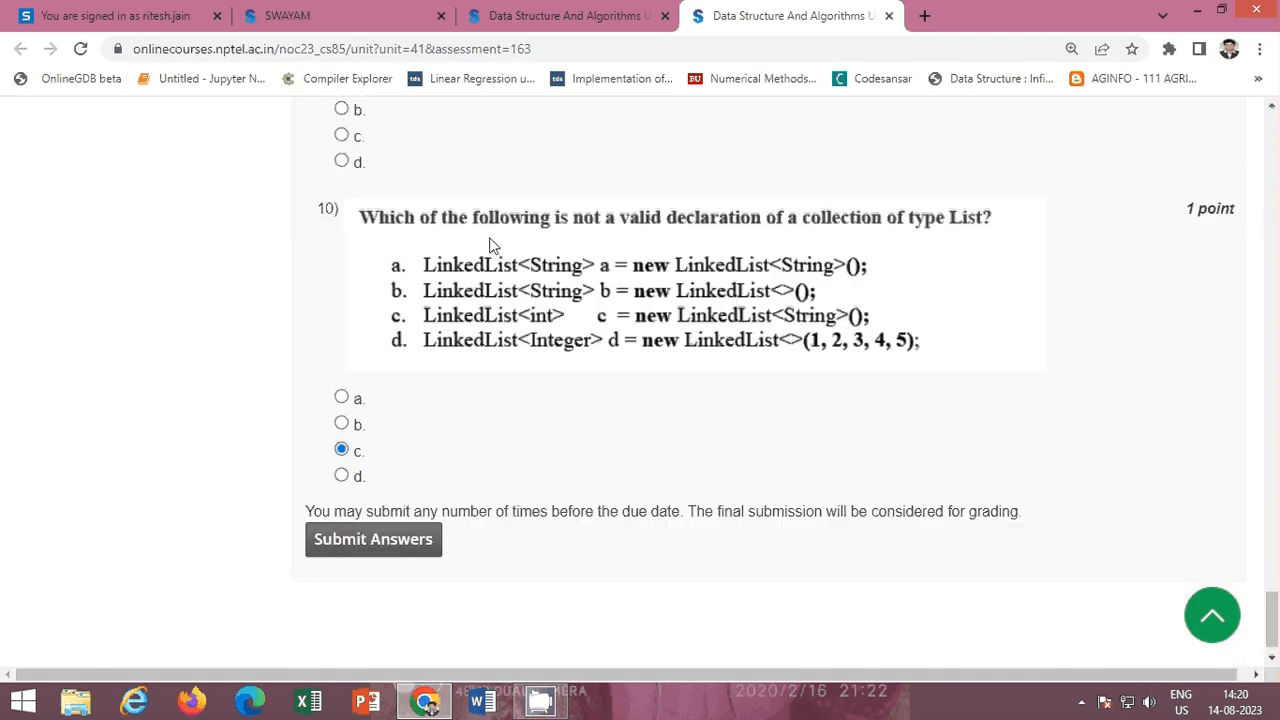
mouse_move(830, 228)
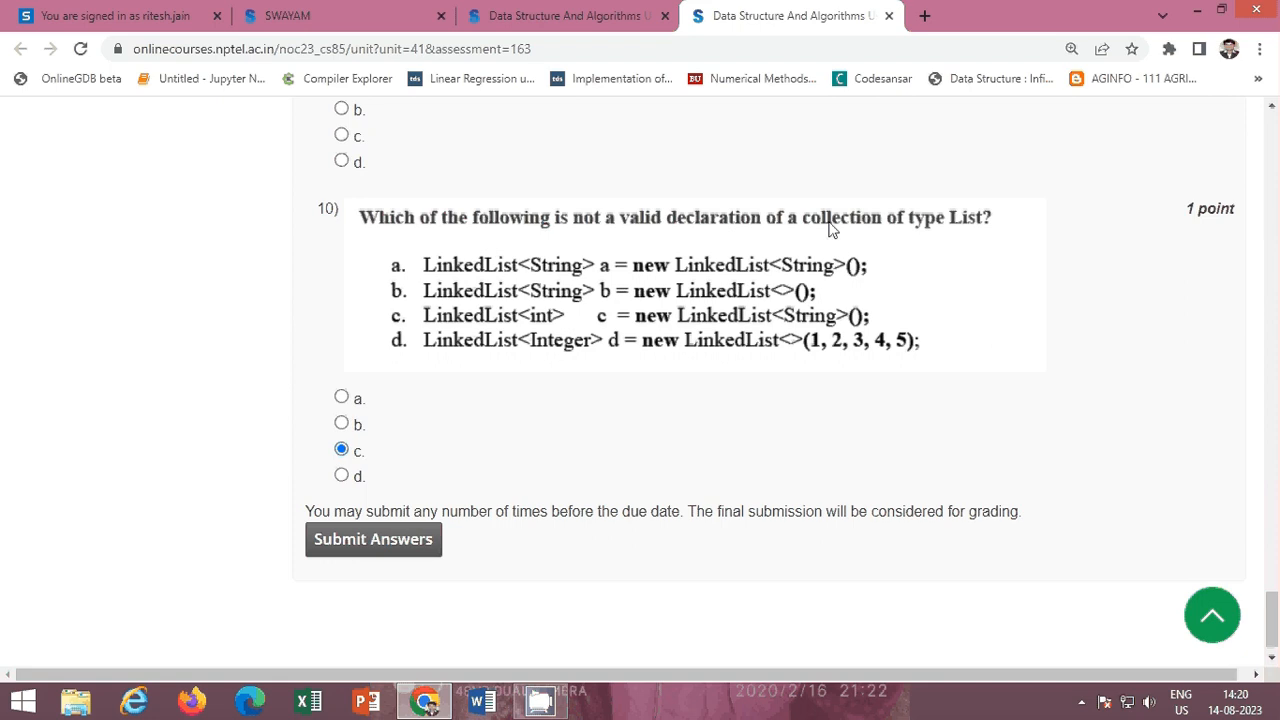
mouse_move(993, 222)
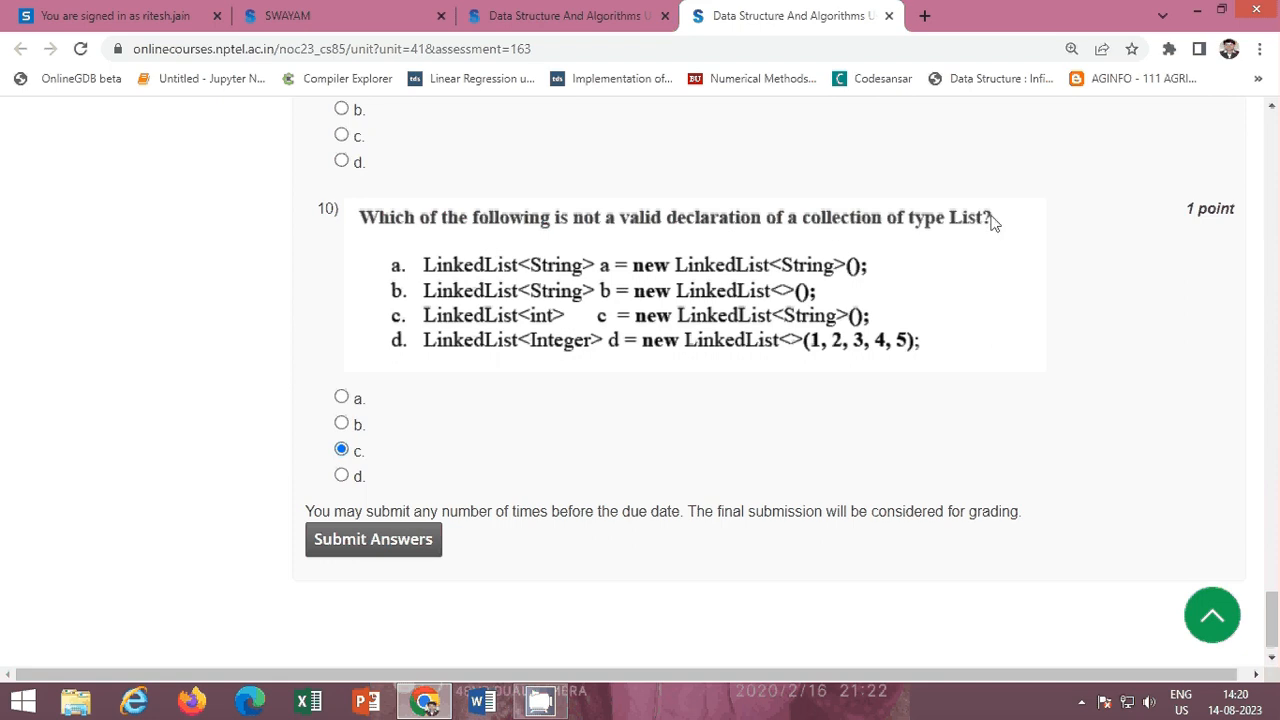
mouse_move(412, 465)
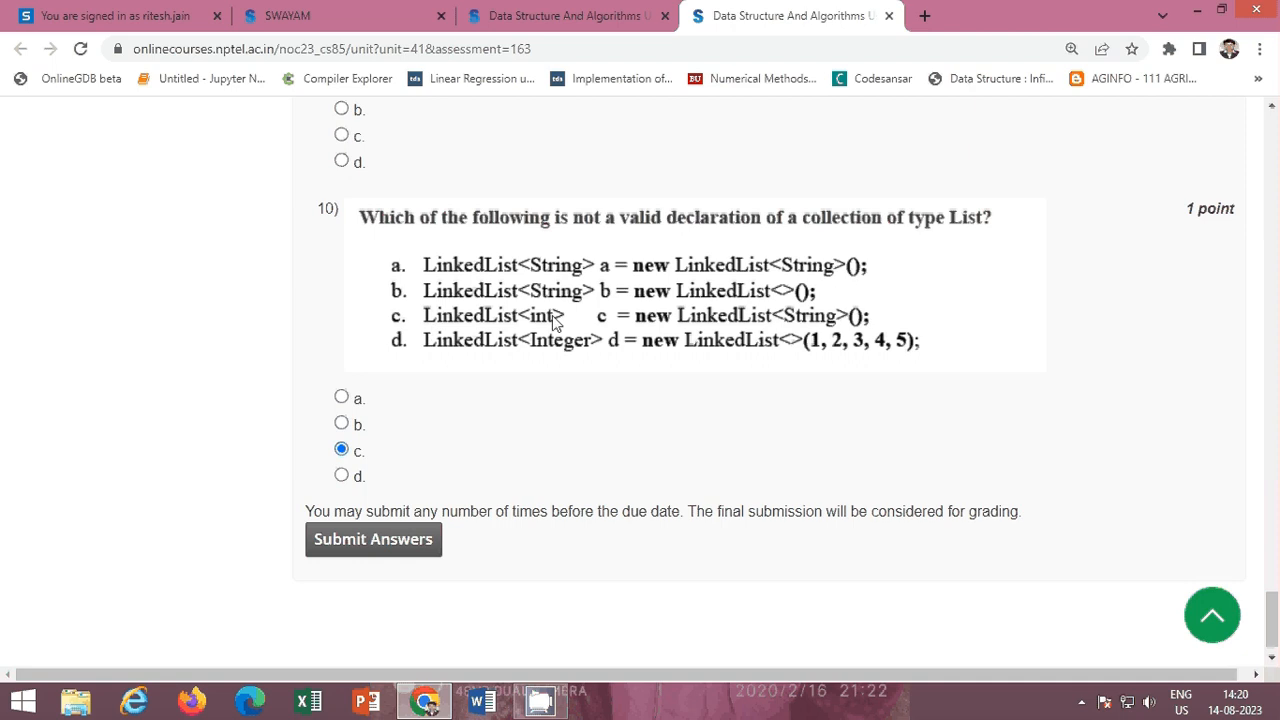
mouse_move(796, 327)
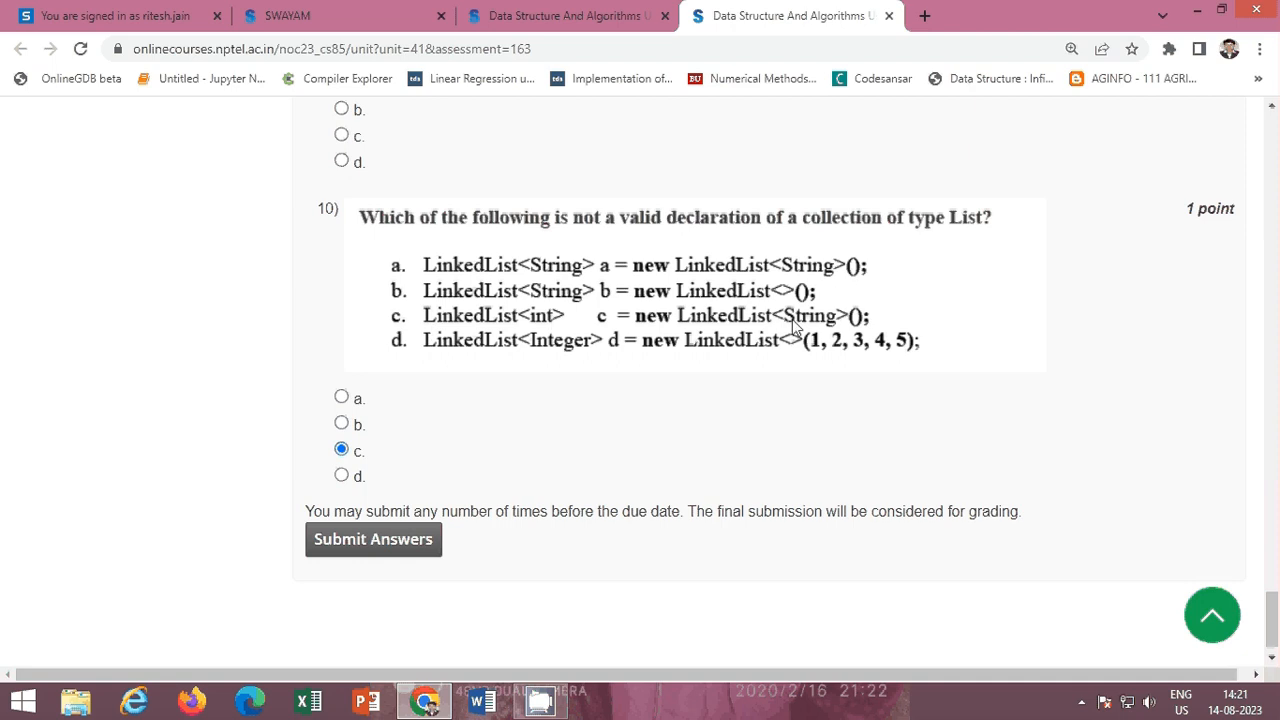
mouse_move(439, 327)
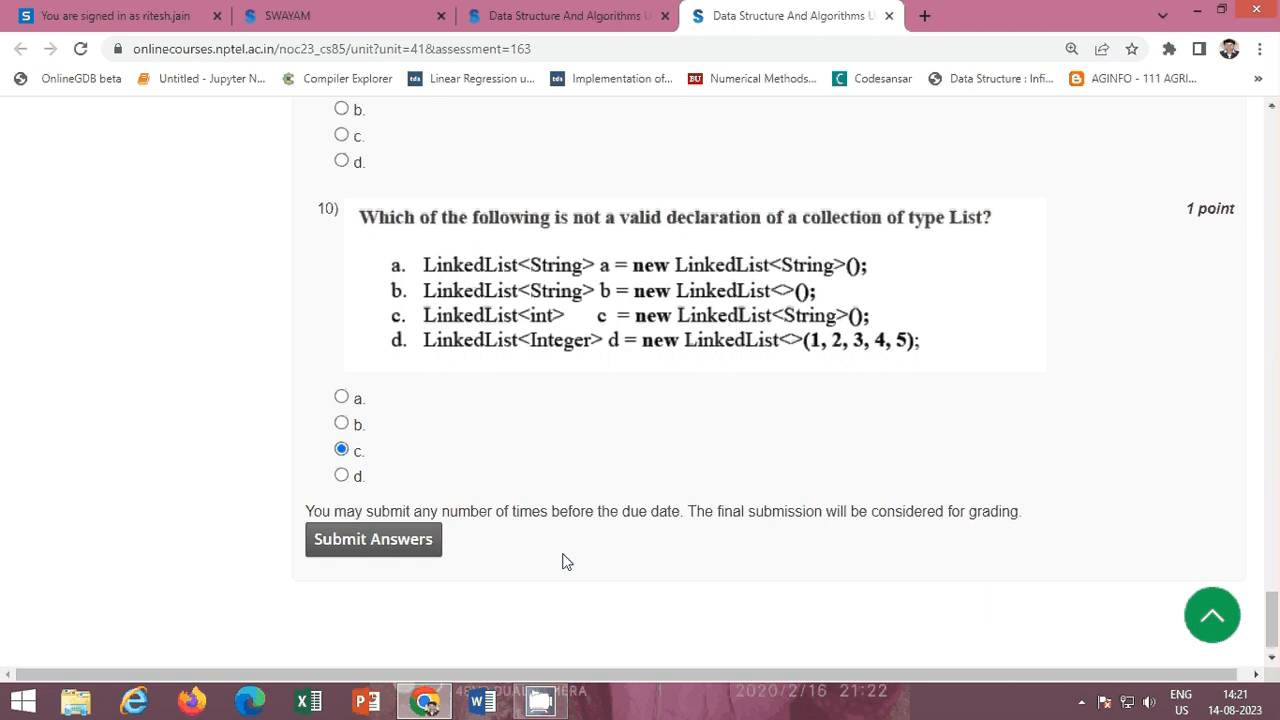
mouse_move(501, 520)
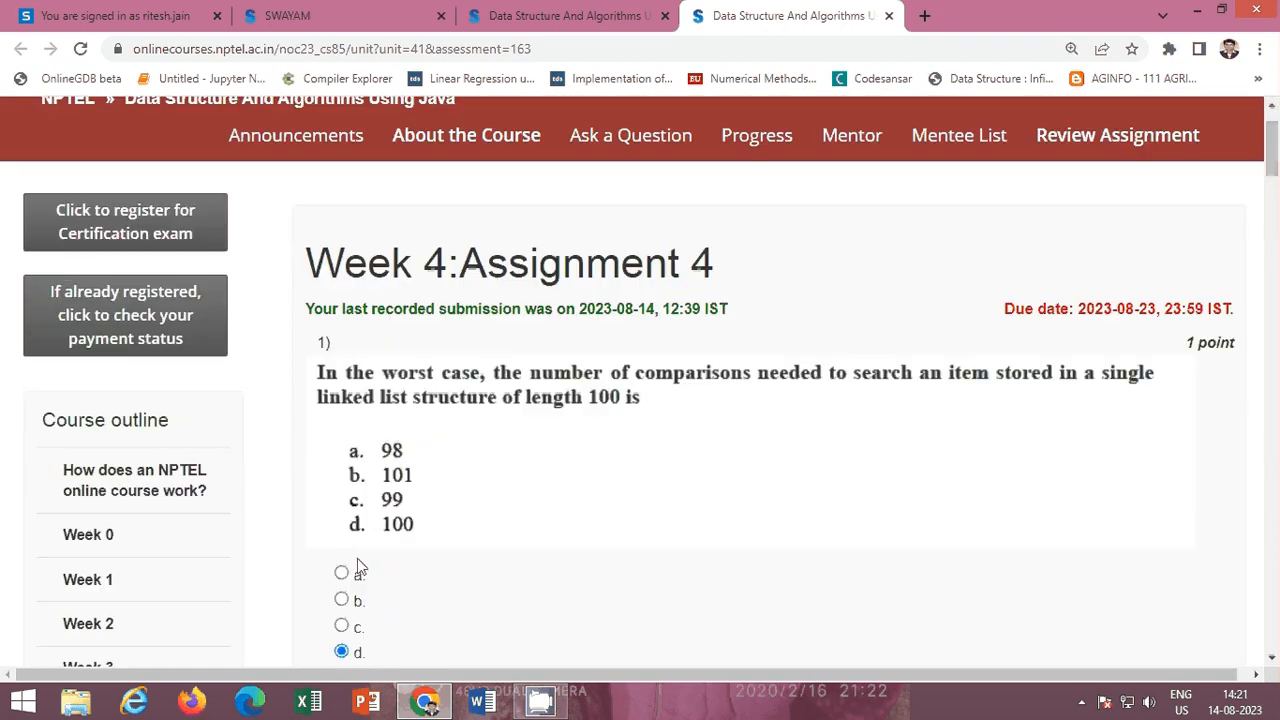
mouse_move(1075, 707)
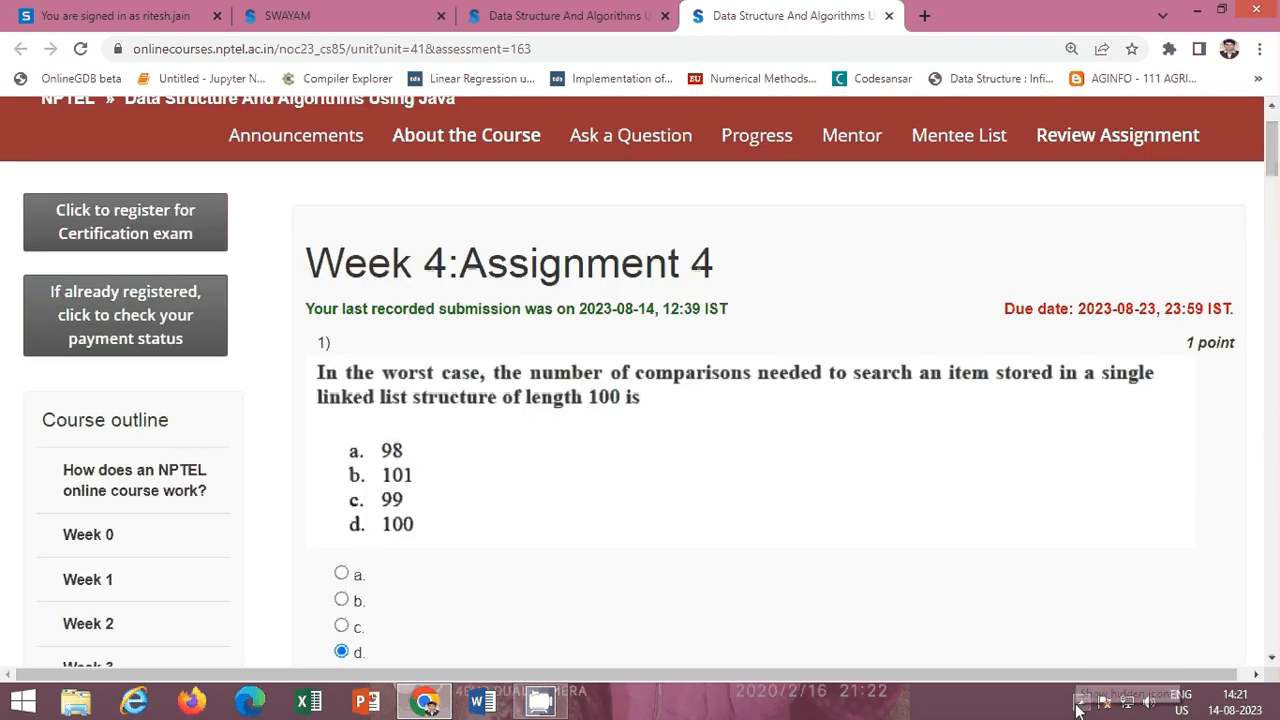
Bring up the CamStudio screen recorder from the tray.
left_click(536, 700)
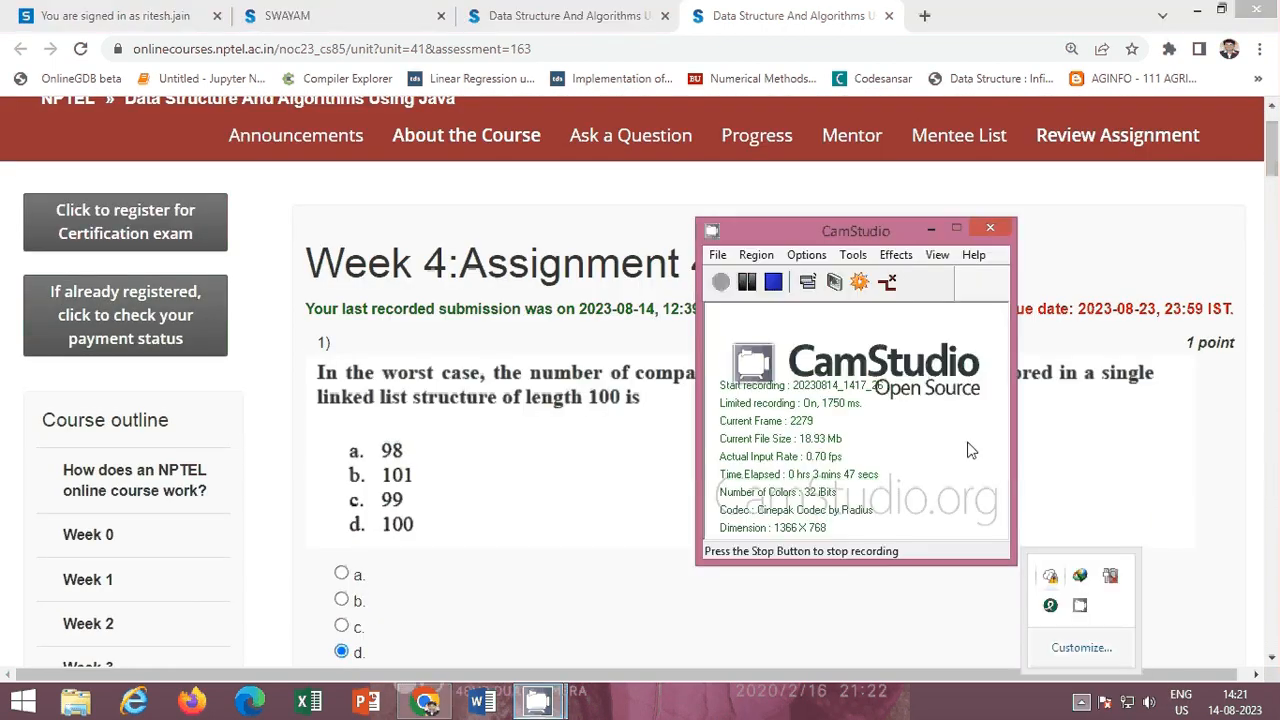